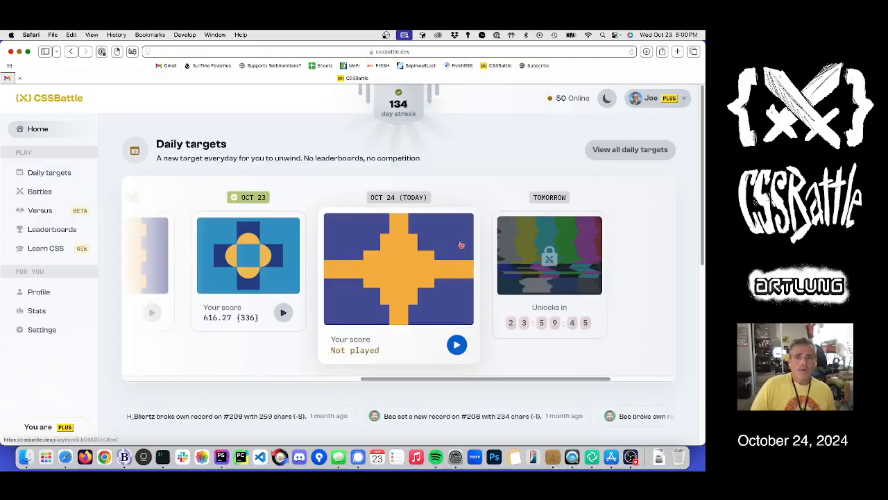
Step: Open the Oct 24 (Today) daily target card, the orange stepped cross on purple
click(457, 344)
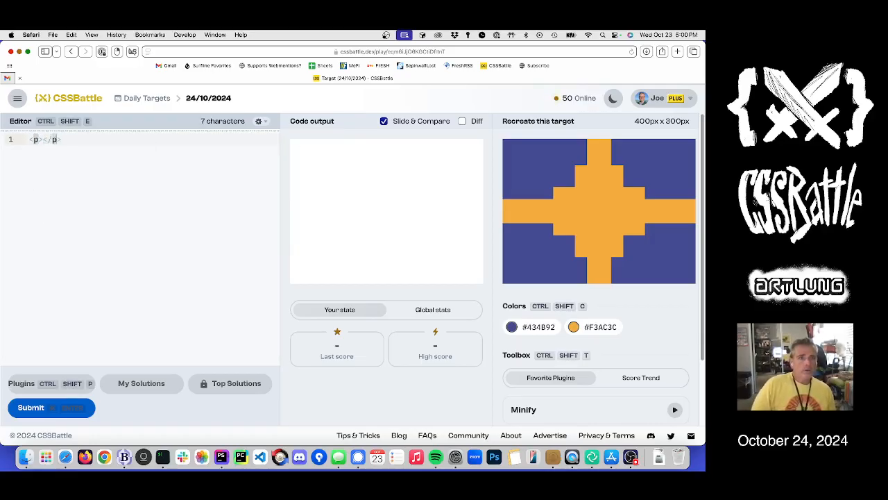
Step: Give the body a #434B92 purple background and display:flex
key(Backspace)
text(bac)
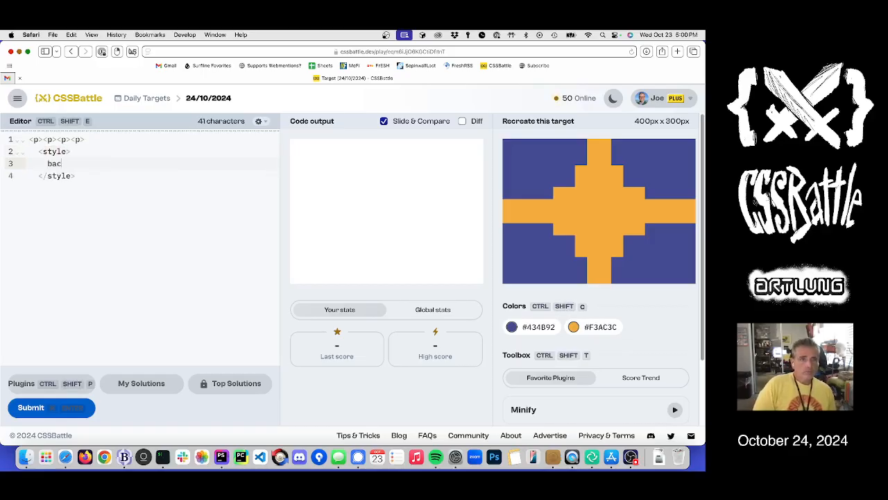
text(kground:)
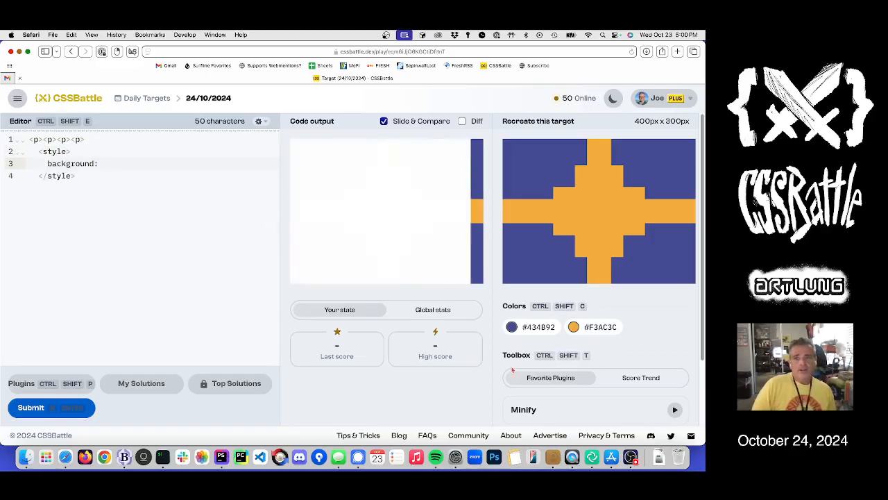
click(511, 327)
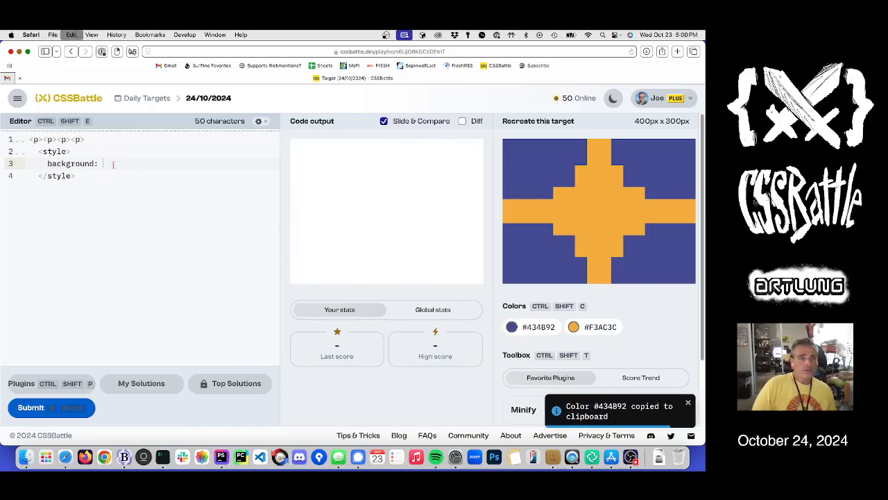
text(body {)
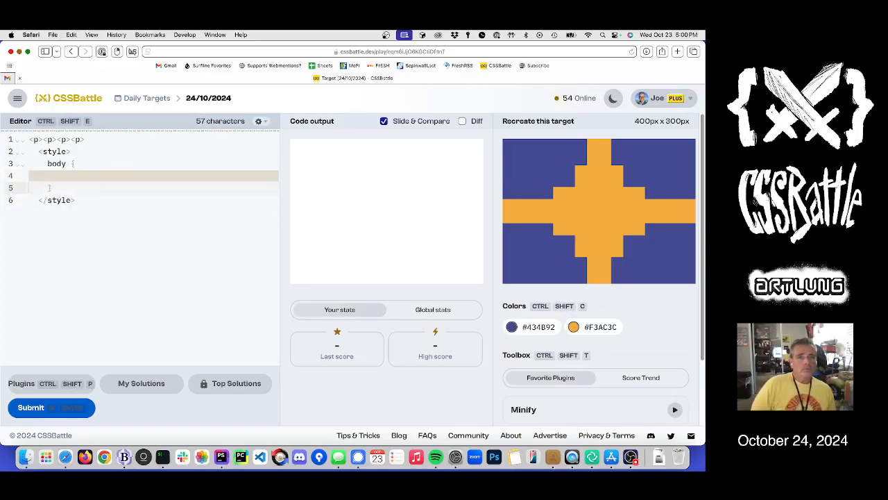
text(background: #434B92)
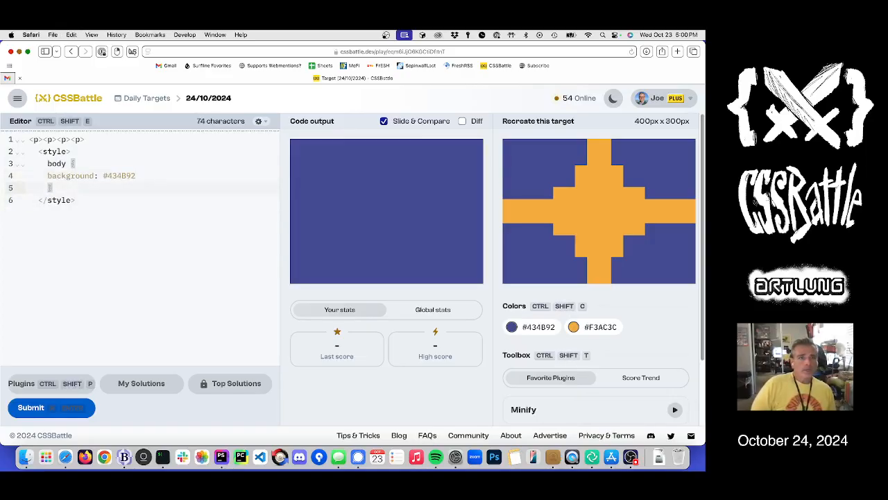
text(;)
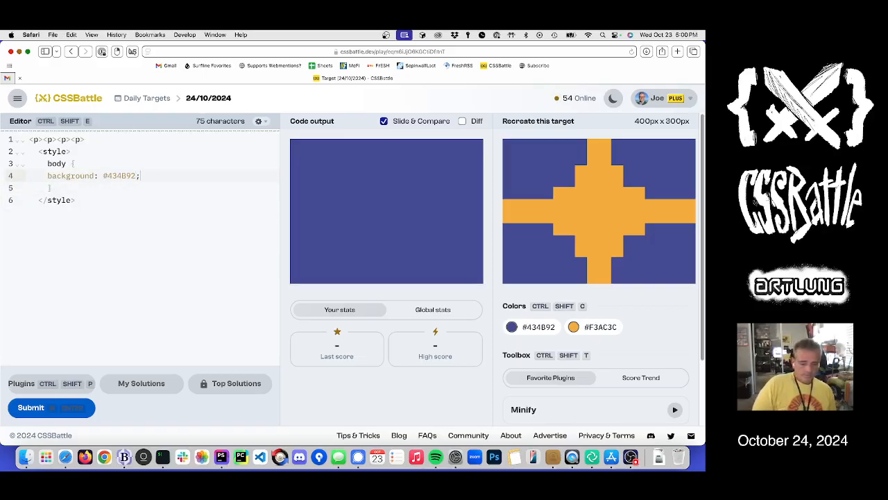
text(display:)
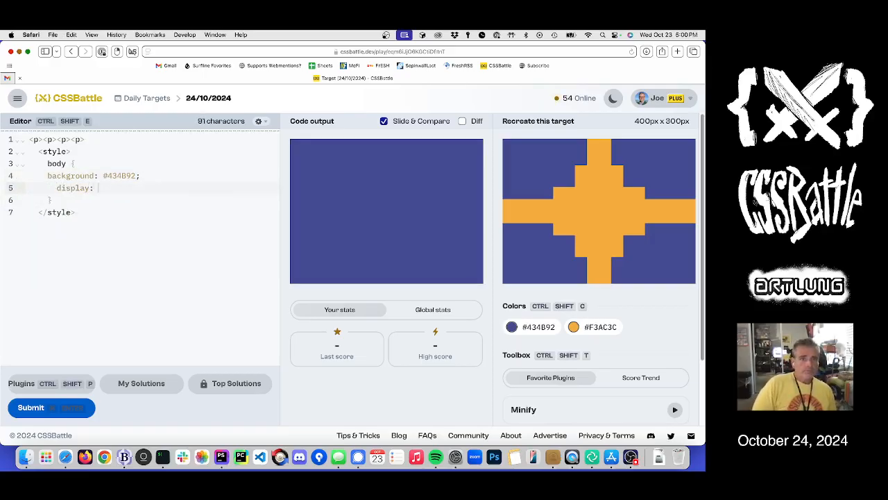
text(flex;)
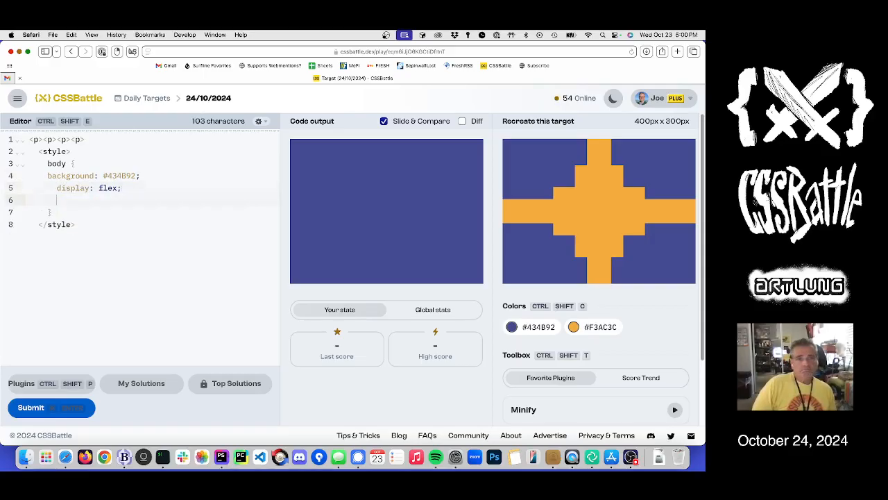
Step: Add flex-wrap:wrap to the body and give paragraphs the orange #F3AC3C background
text(flex-)
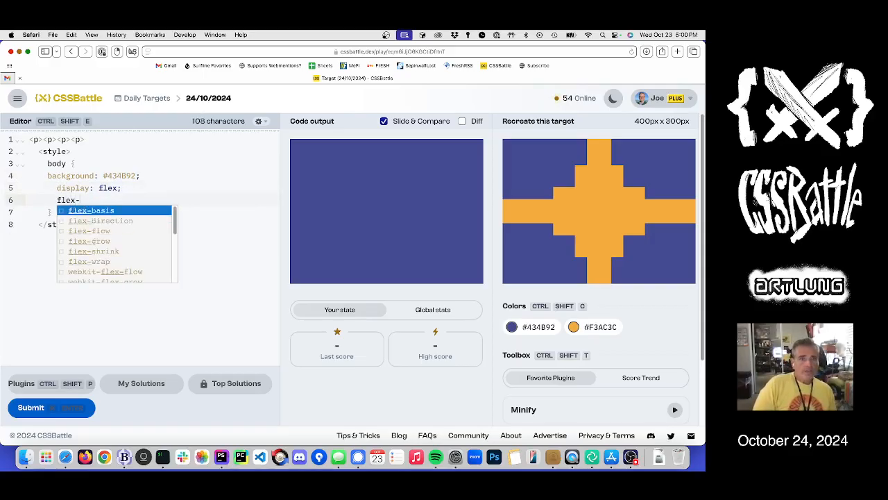
click(89, 261)
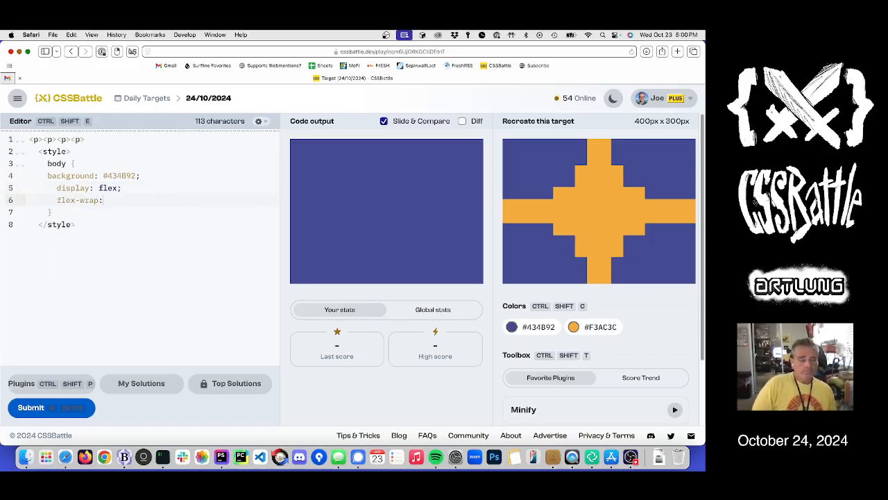
text(wrap;)
text(background:)
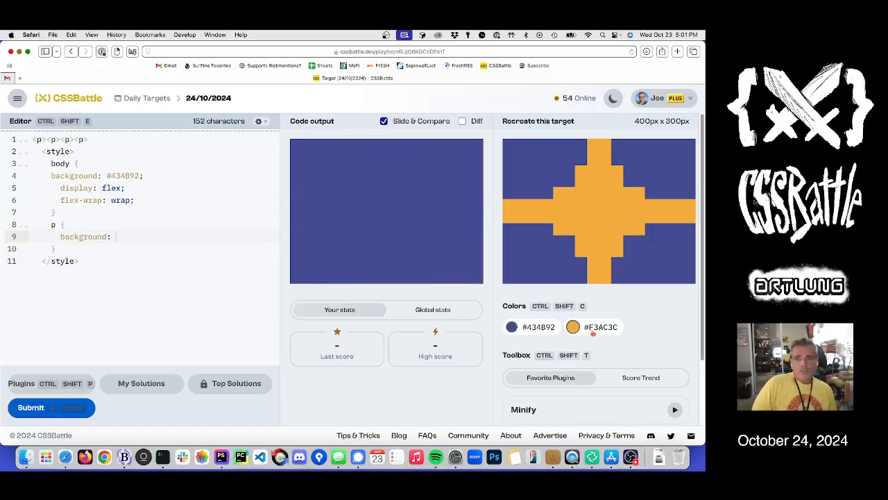
click(573, 327)
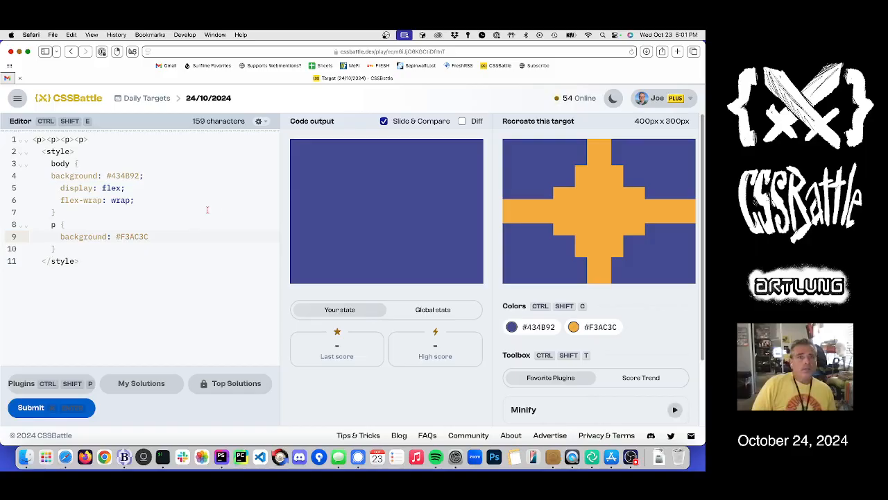
click(573, 327)
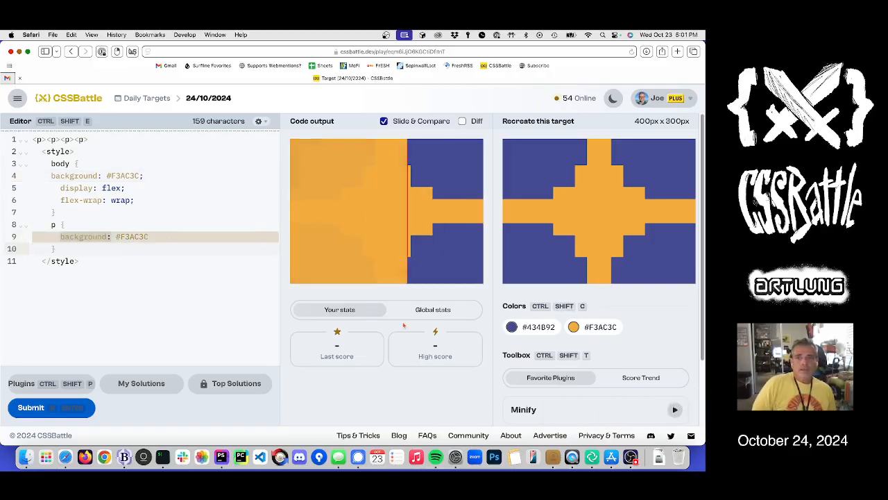
Step: Make paragraphs purple #434B92, zero the body margin and set height to 120
click(511, 327)
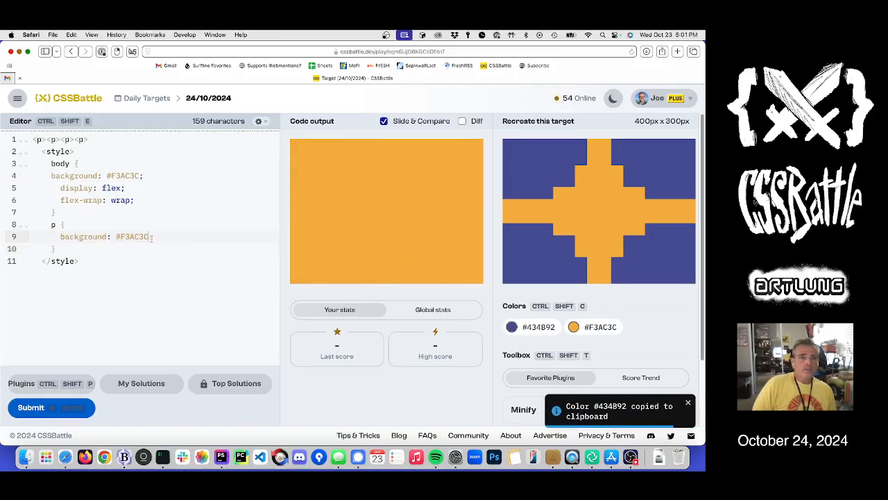
text(434B92)
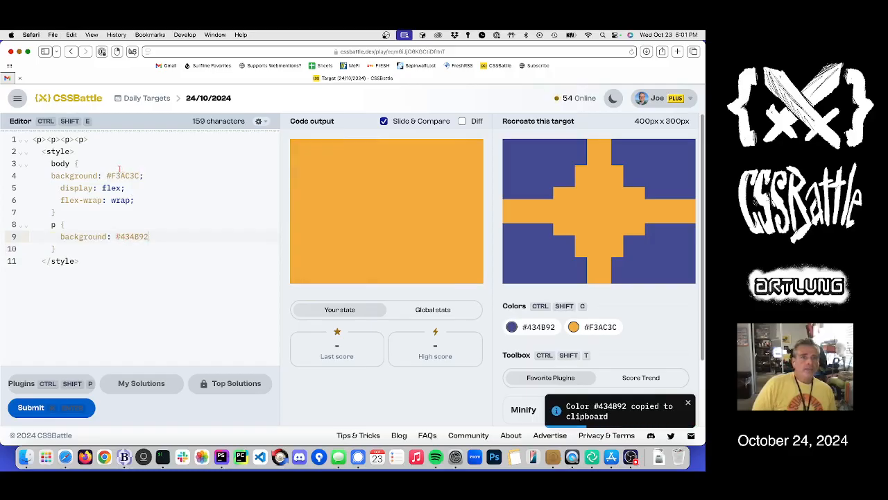
text(margin: 0;)
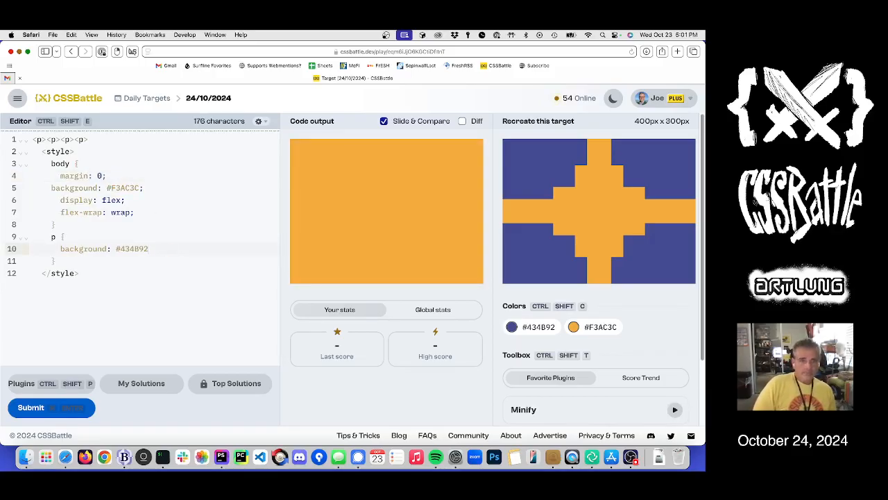
text(height:)
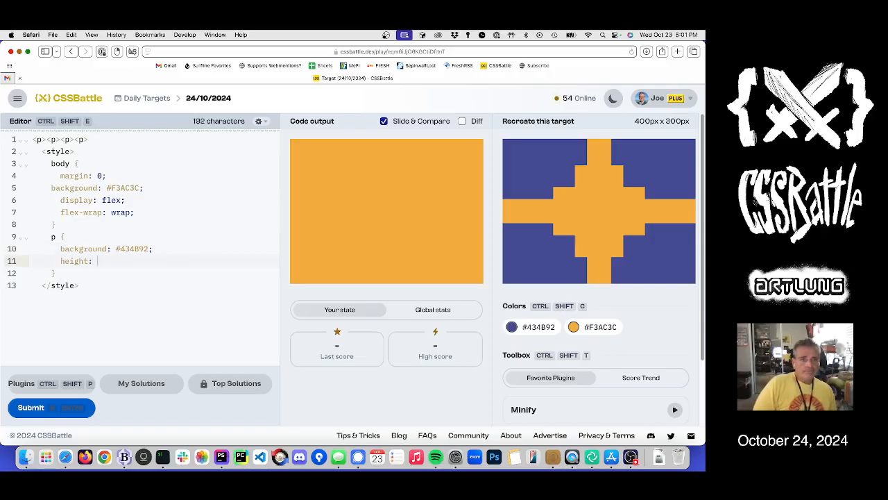
text(100;)
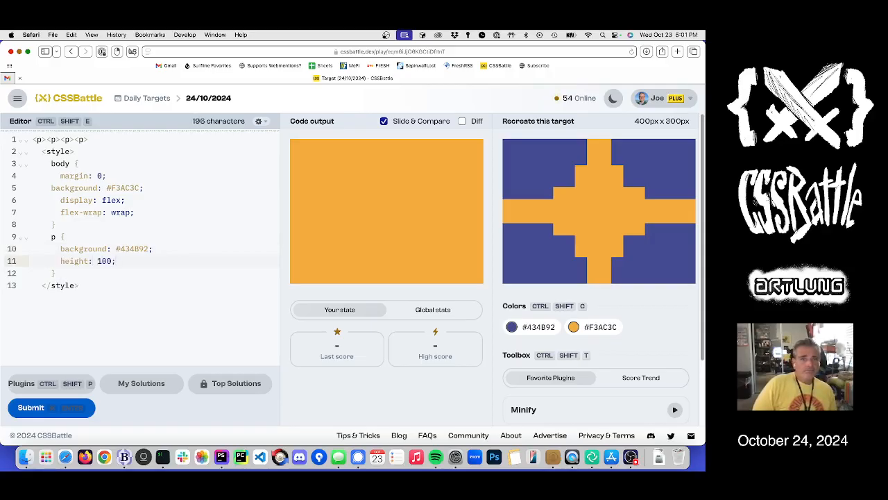
text(20)
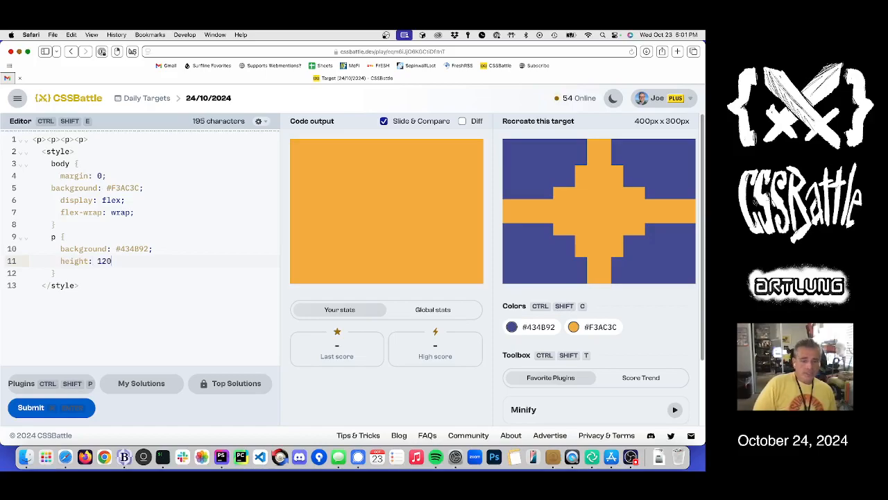
Step: Set paragraph width to 180 and add a 20px gap to the body
text(width:)
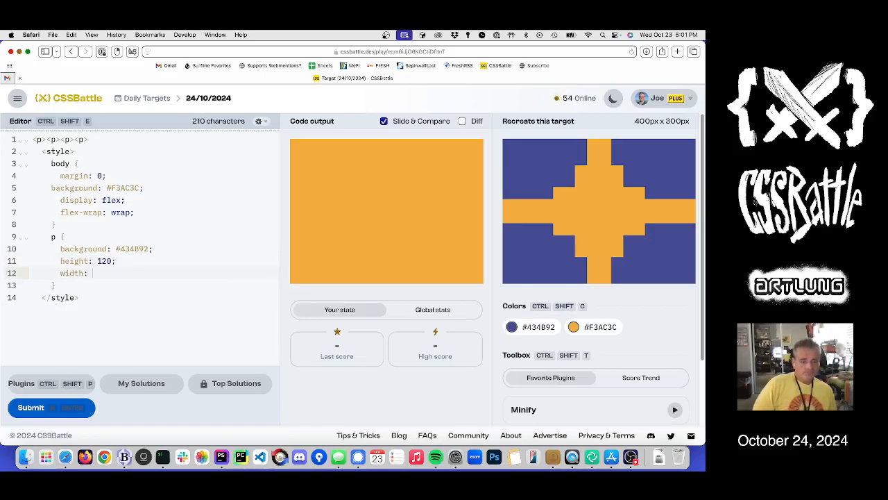
text(180)
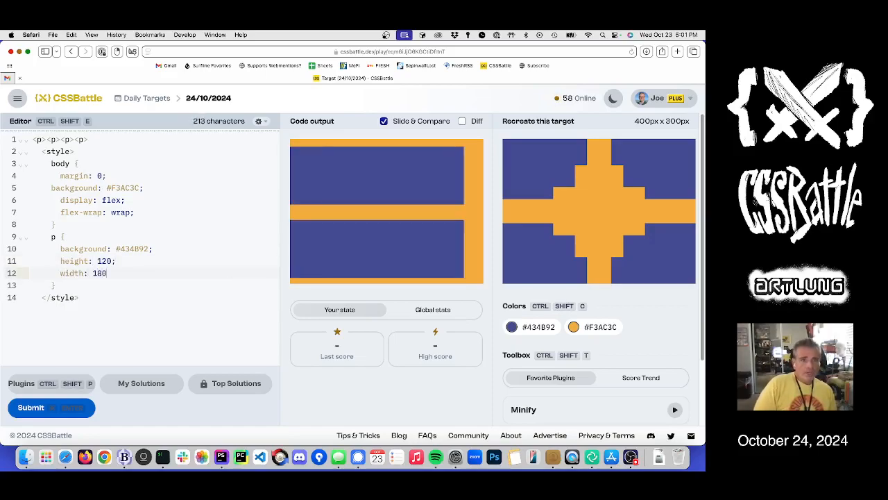
text(;)
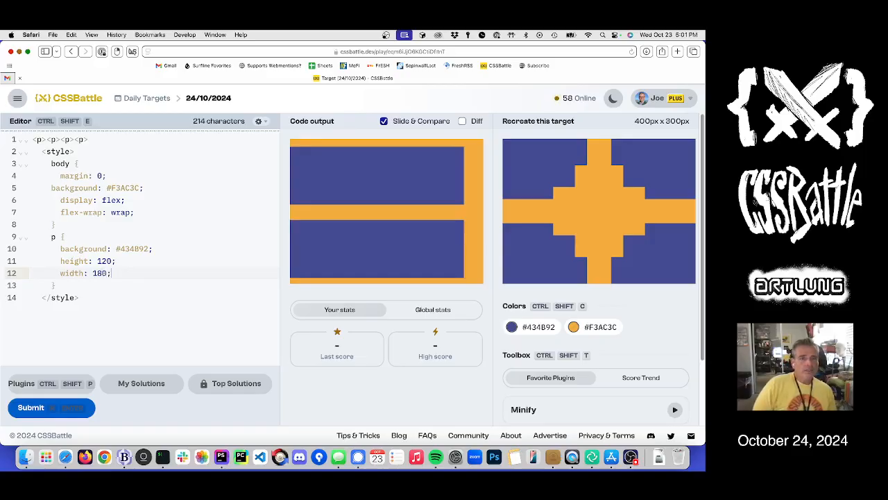
key(enter)
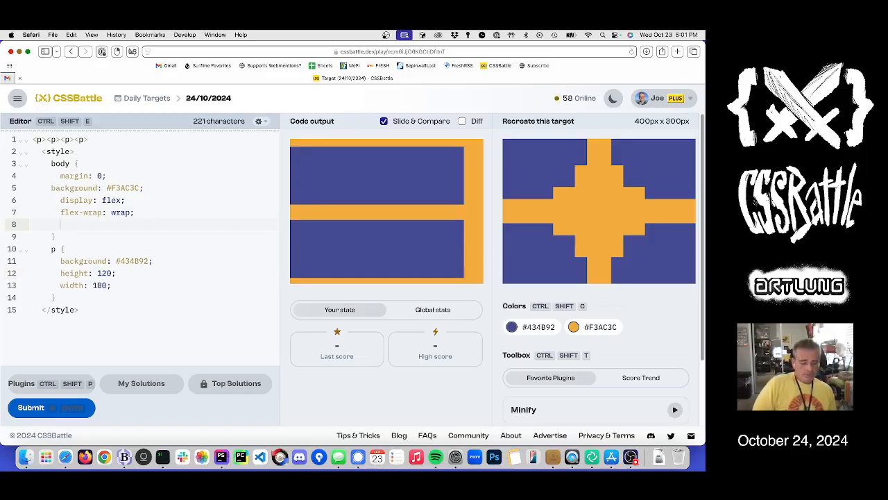
text(gap: 20px;)
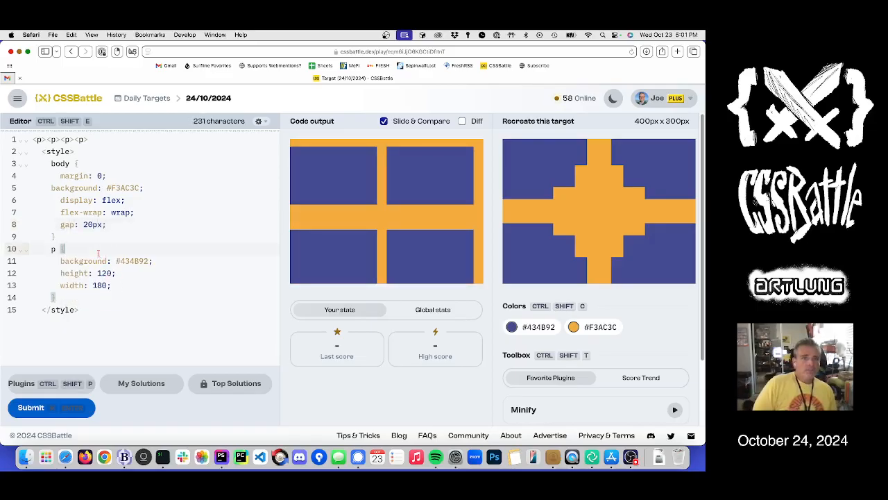
Step: Zero paragraph margins and resize blocks to 175×125, checking against the Diff overlay
text(margin: 0;)
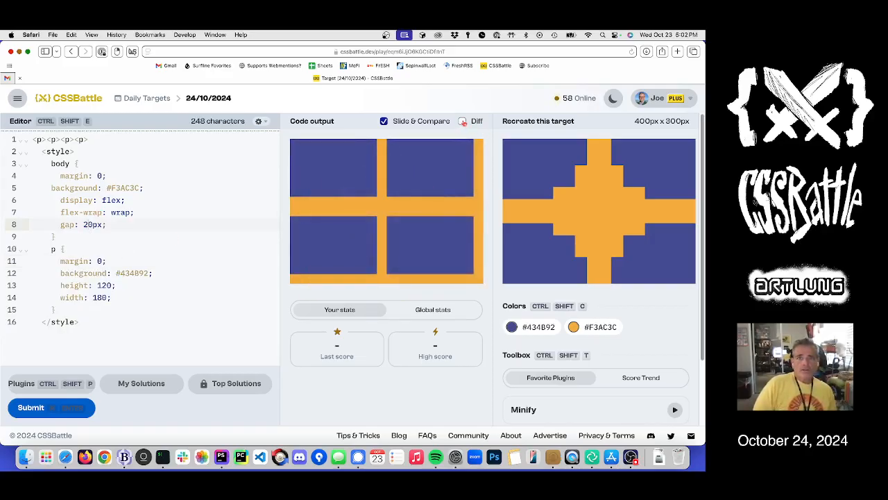
click(463, 121)
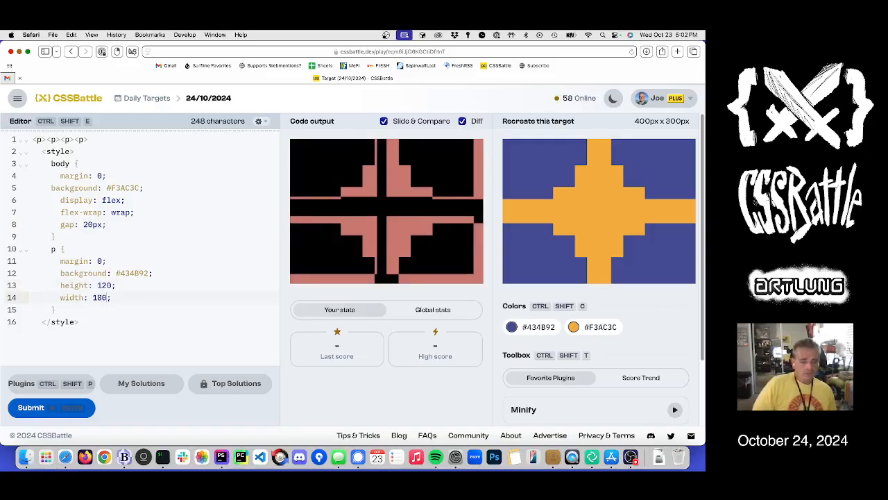
text(175)
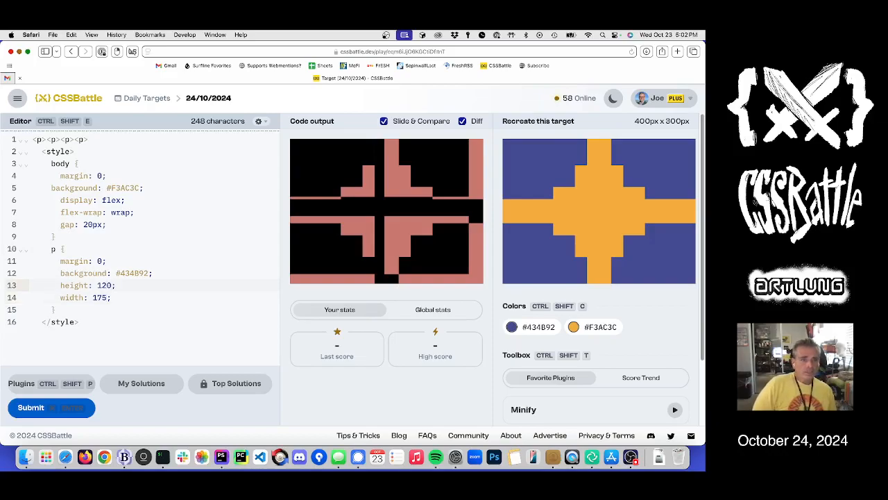
text(125)
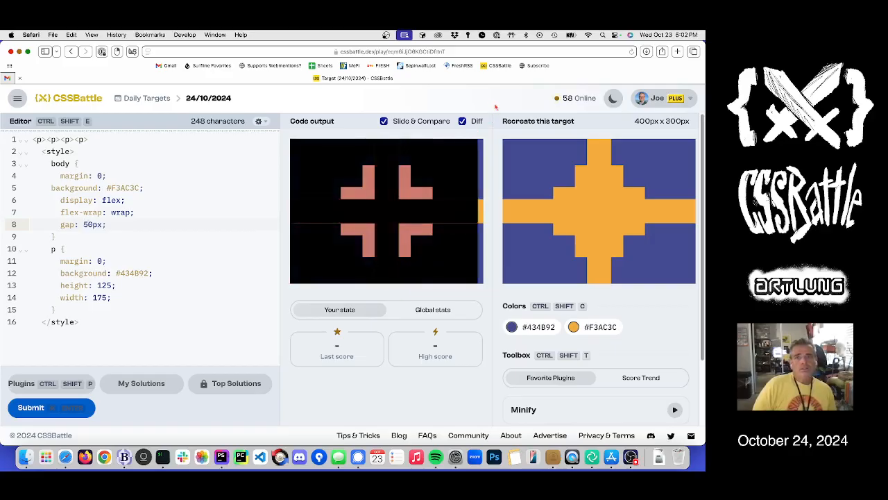
click(462, 120)
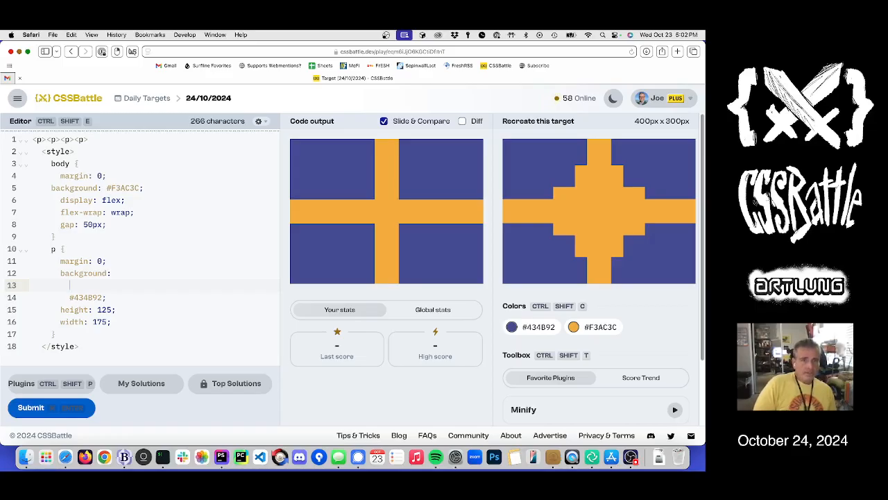
Step: Begin the paragraph background as a conic-gradient of #F3AC3C 75% with position offsets
text(background)
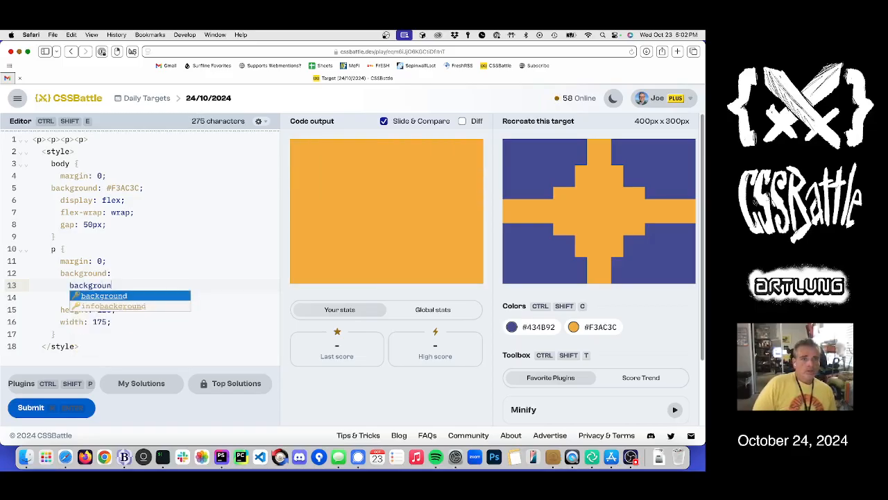
text(conic-gradient()
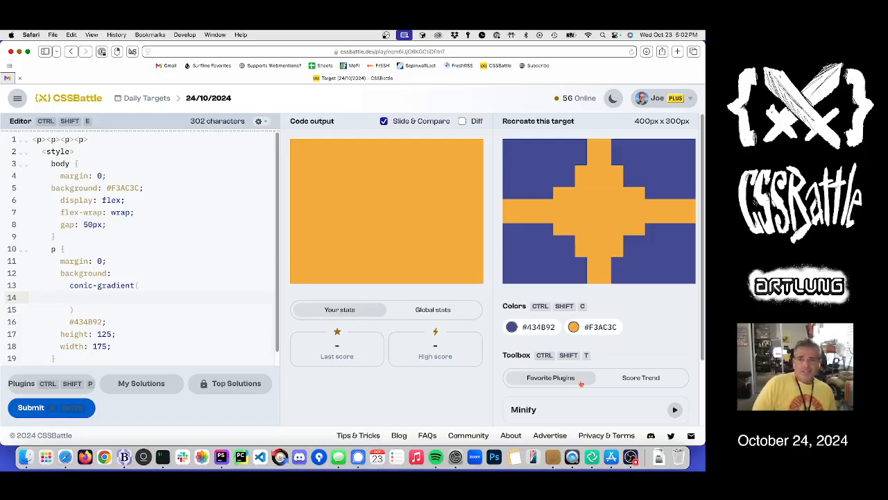
click(573, 327)
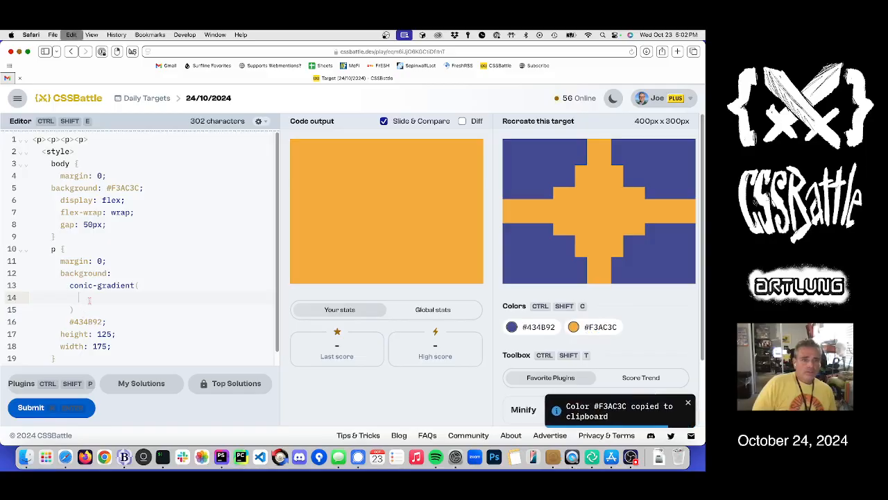
text(#F3AC3C 75%,)
text(#434B92 0)
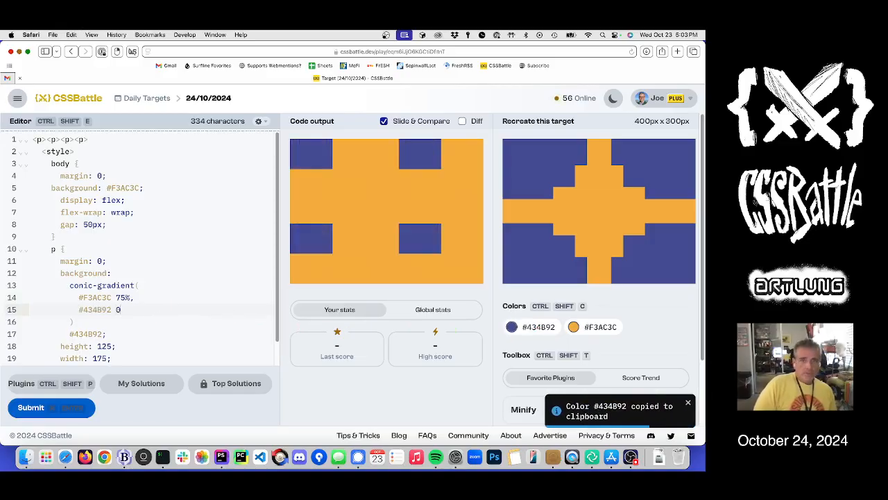
scroll(down, 3)
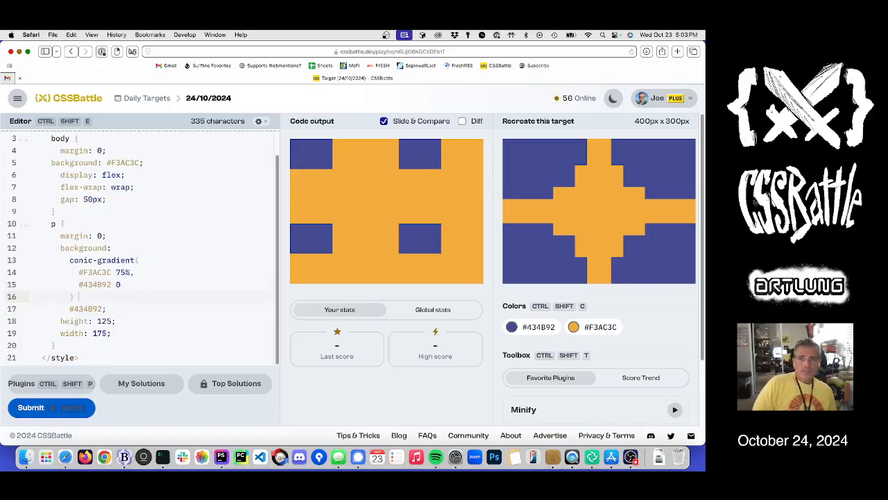
text(20)
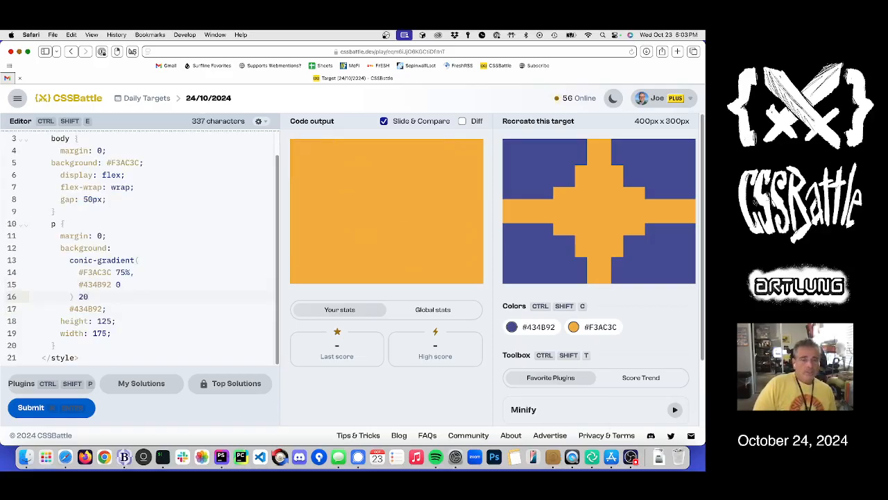
text(50px)
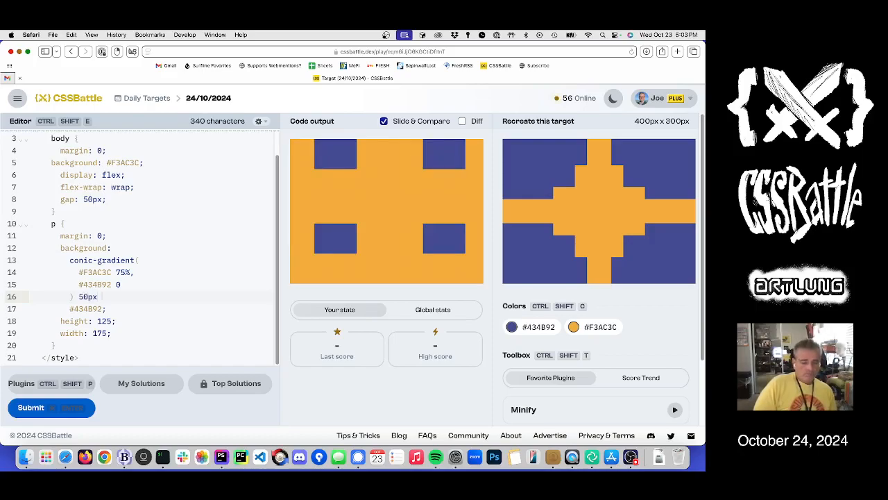
text(50px)
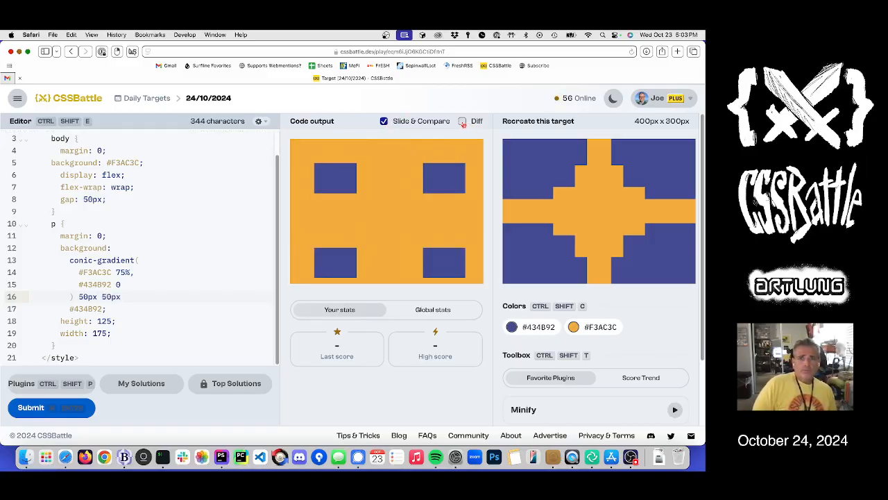
Step: Finish the gradient with #434B92 and 105px 55px/100px 100px no-repeat pink, toggling Diff
click(462, 121)
text(105px 6)
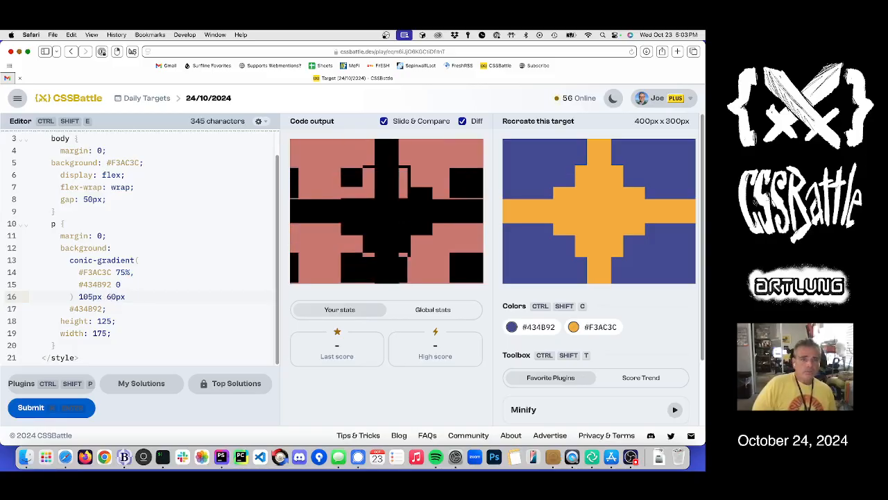
text(55px)
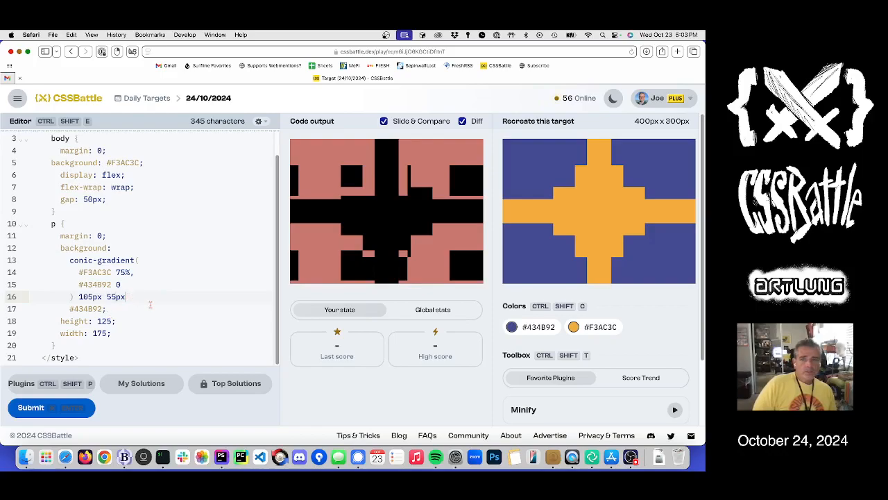
click(463, 121)
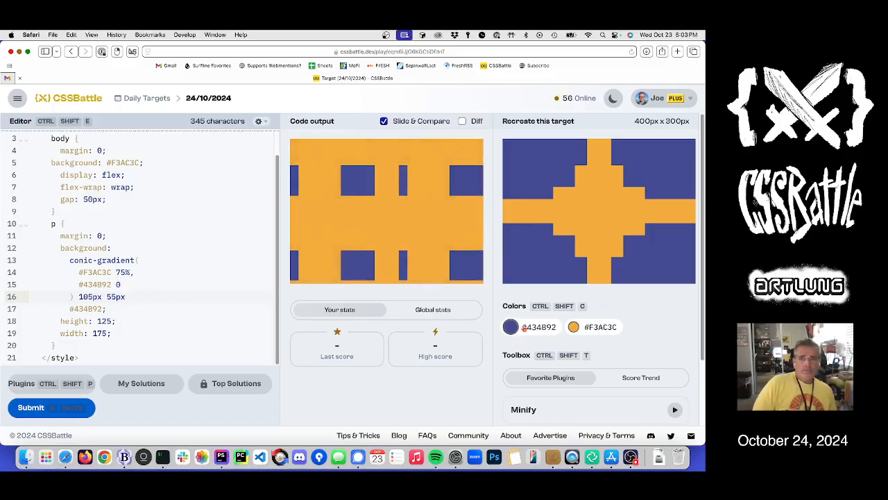
click(511, 326)
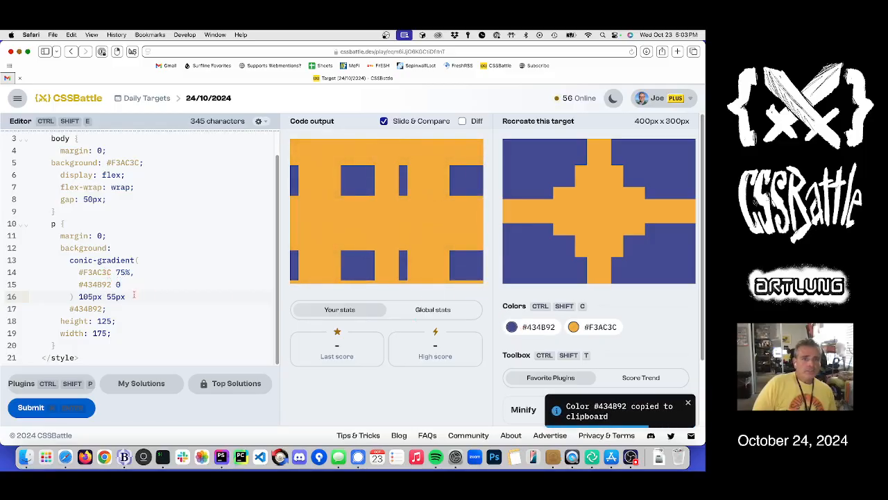
text(/ 100px 100px no-repeat pink)
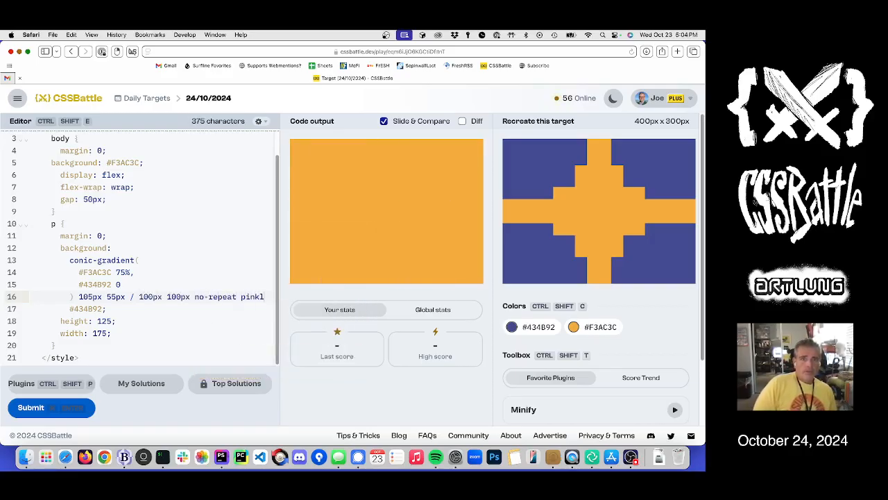
key(Backspace)
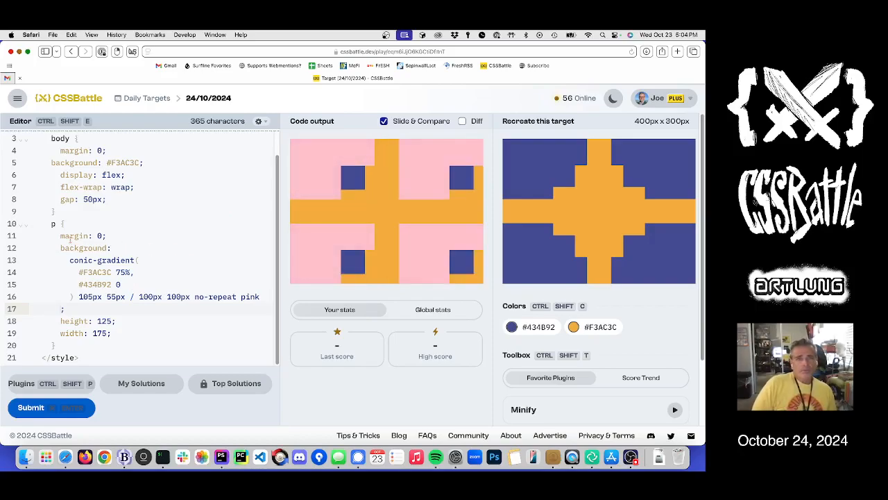
click(463, 121)
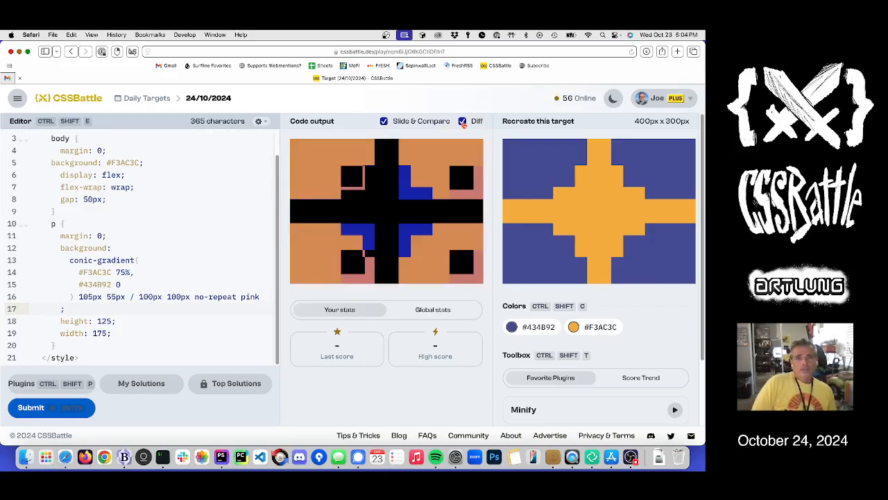
click(462, 121)
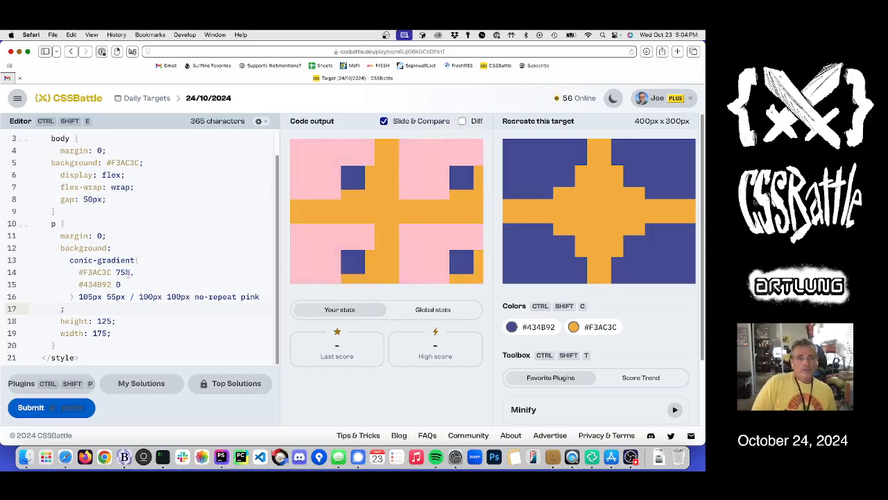
click(462, 121)
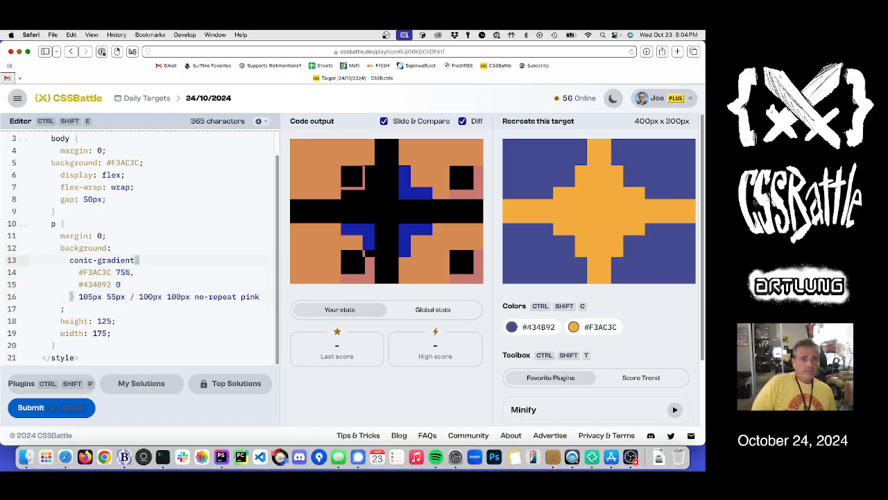
Step: Tweak the gradient position values, then delete the conic-gradient background line
text(at)
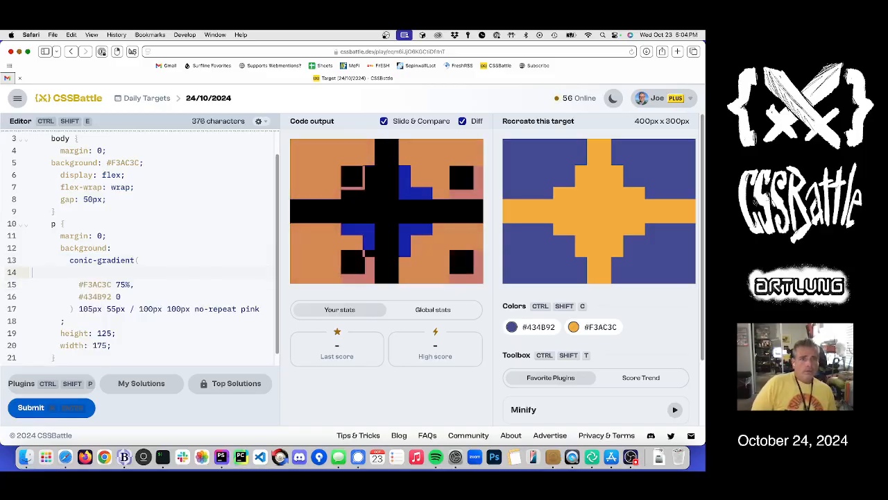
key(Backspace)
text(0)
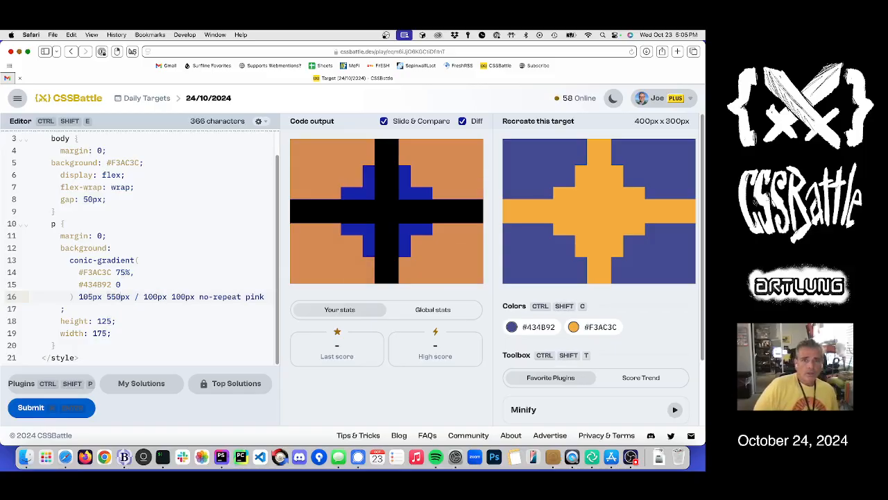
text(5\px)
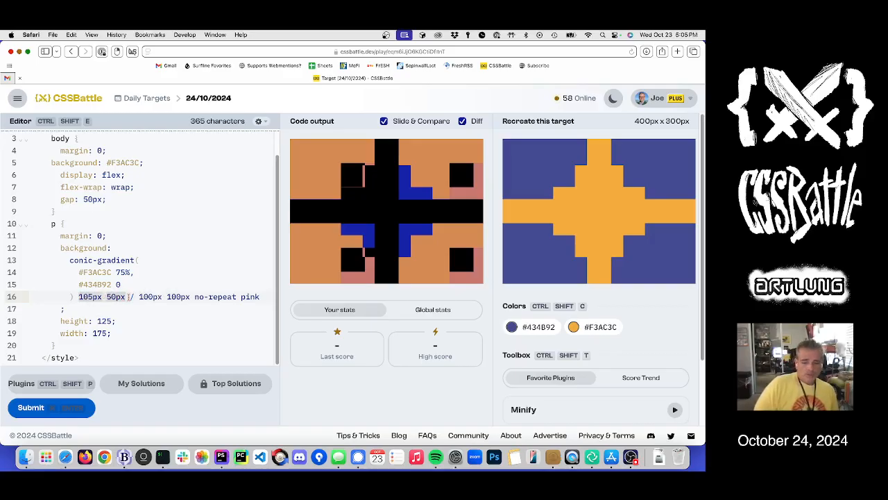
text(0 0)
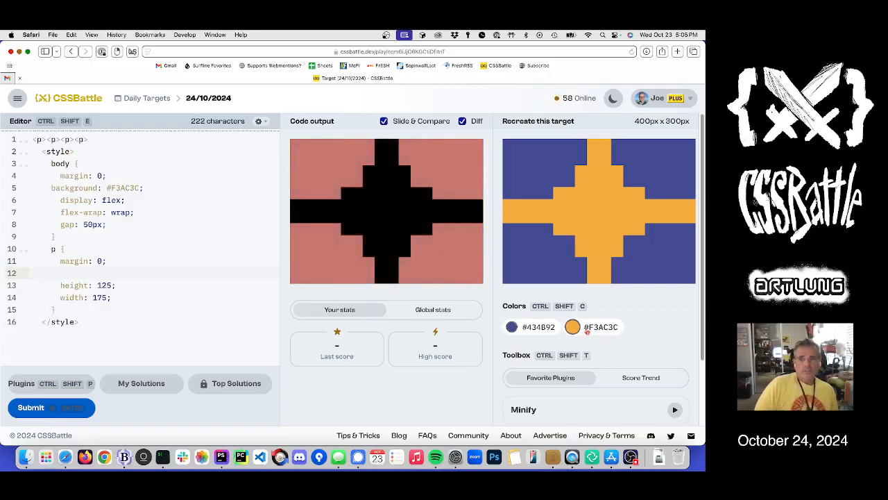
Step: Give paragraphs a plain #434B92 background, turn off Diff and submit (407.61, 90.4%)
click(511, 327)
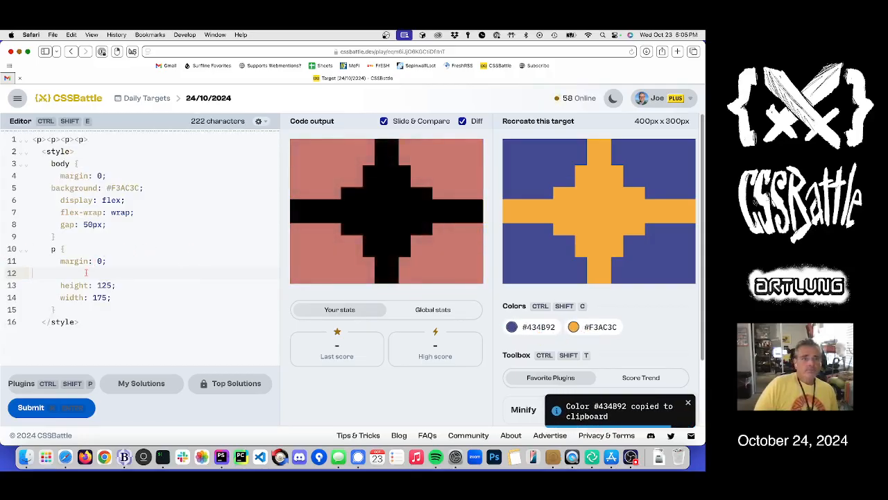
text(#434B92;)
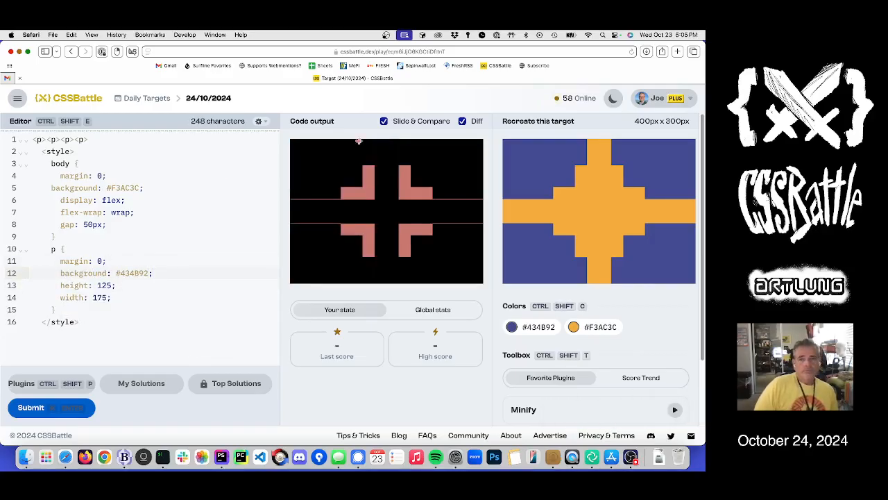
click(463, 121)
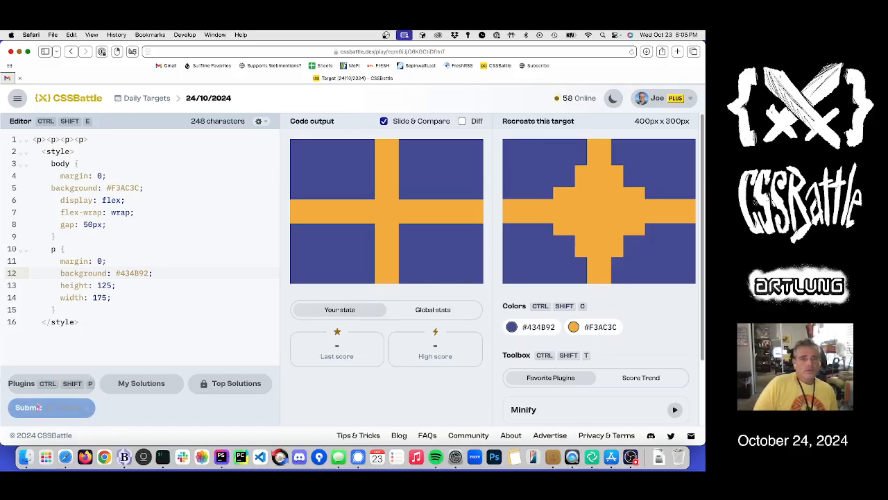
click(50, 407)
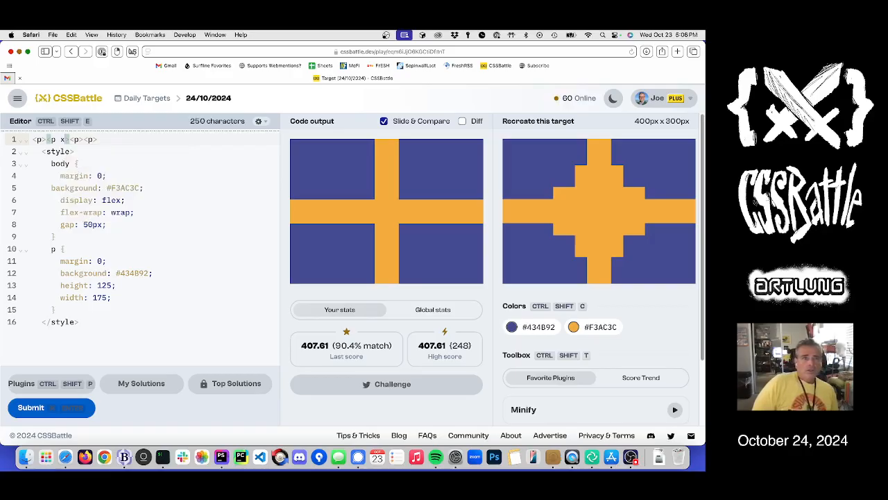
Step: Set the paragraph transform to scale(var(--x),var(--y))
text(x)
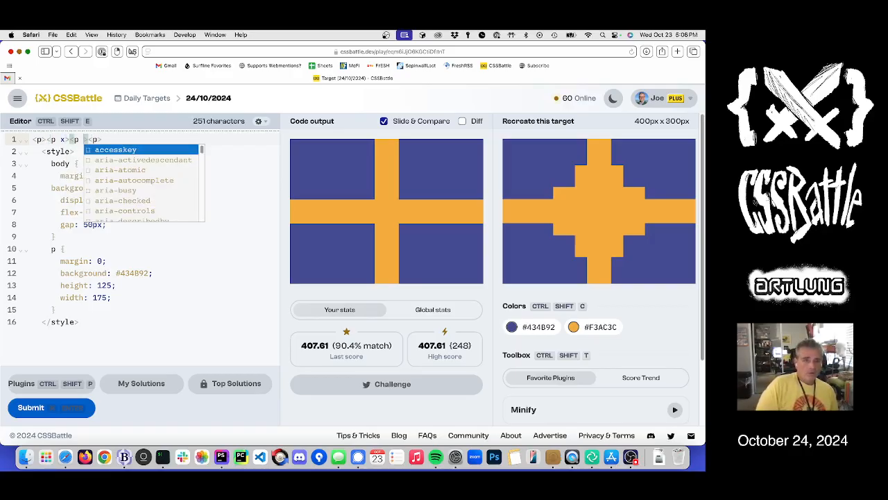
text(y>)
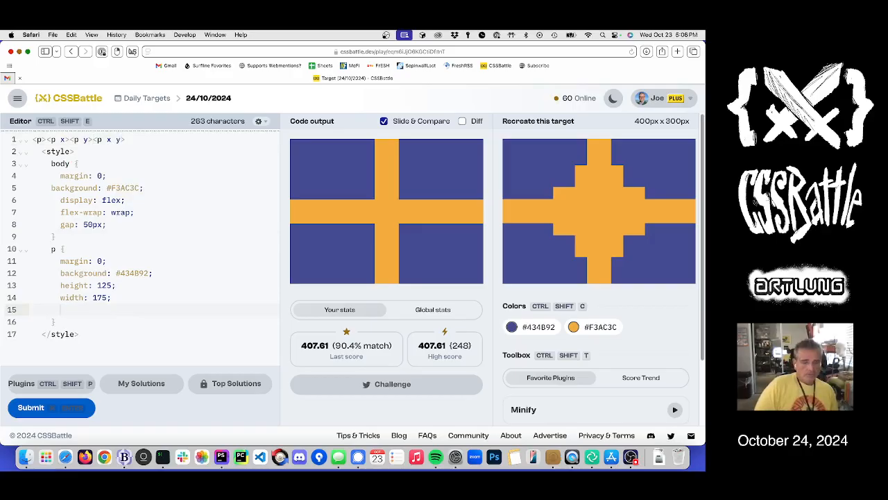
text(transform:)
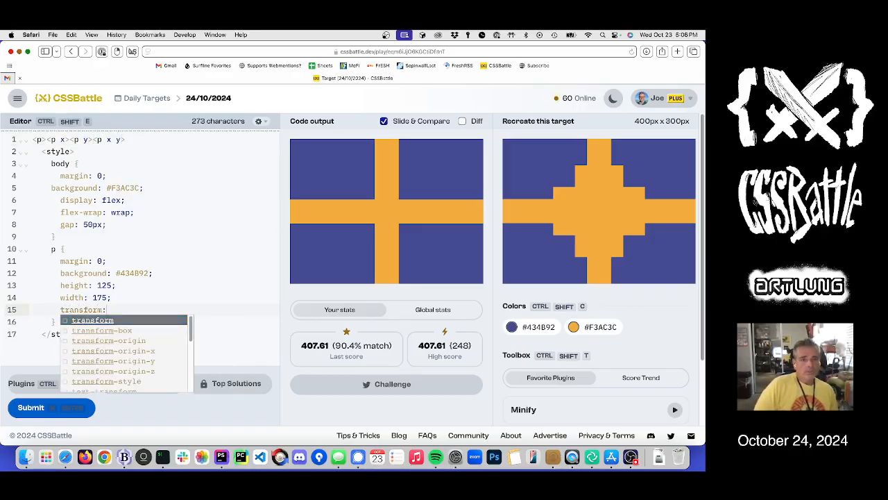
text(scale(var()
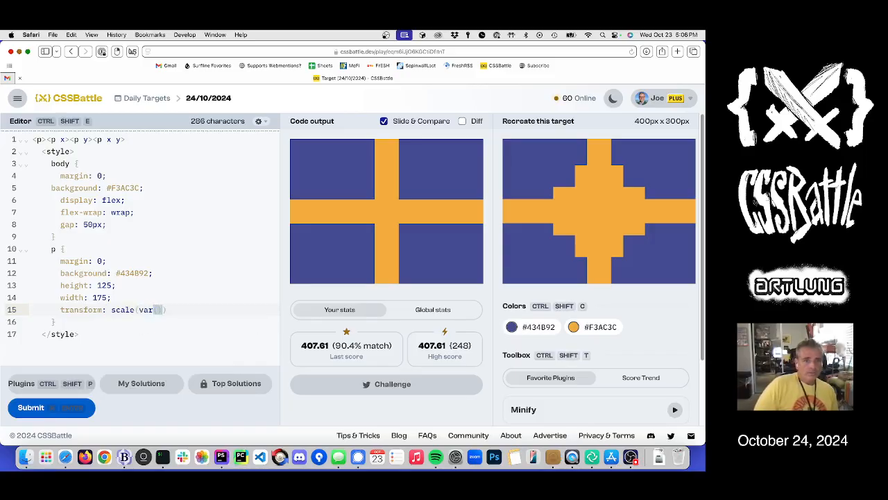
text(--x)
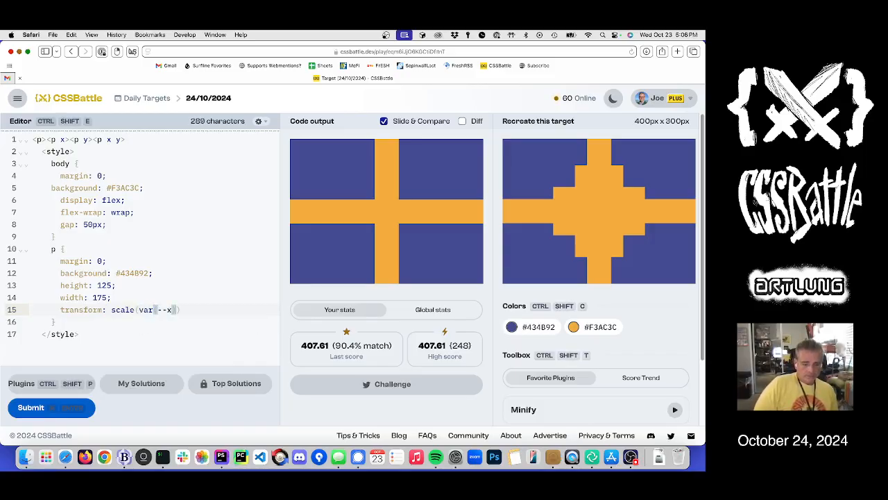
text(,var())
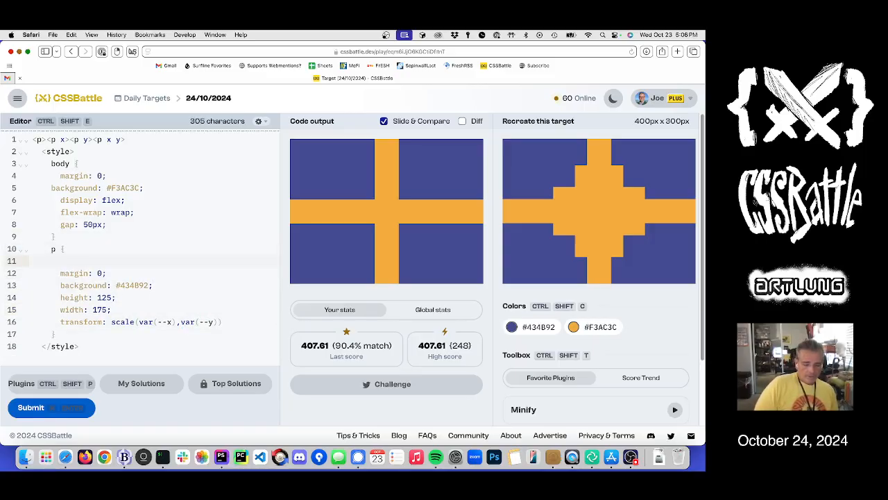
Step: Default --x and --y to 1 on paragraphs and add [x]{--x:-1} and [y] rules
text(--x:)
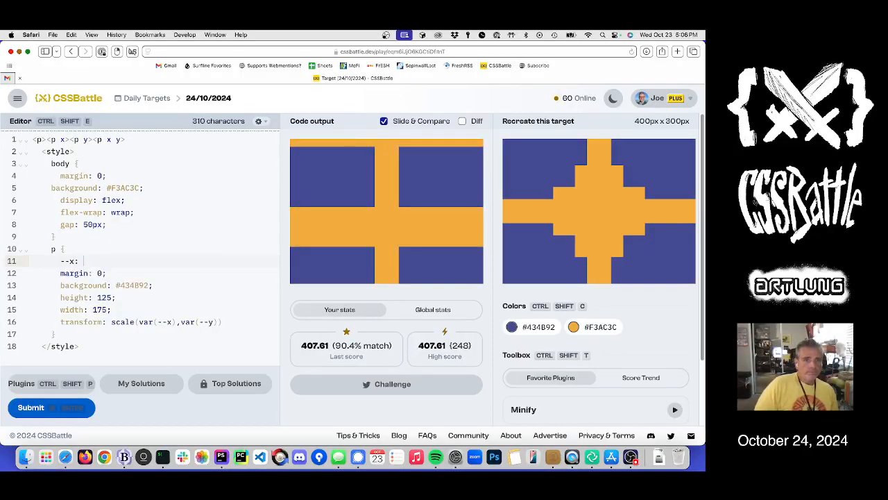
text(1;)
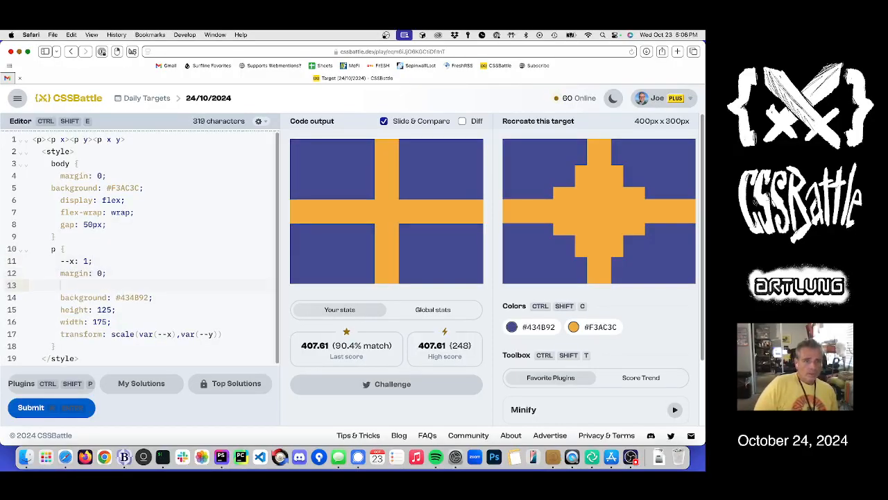
text(--y: 1;)
text([x)
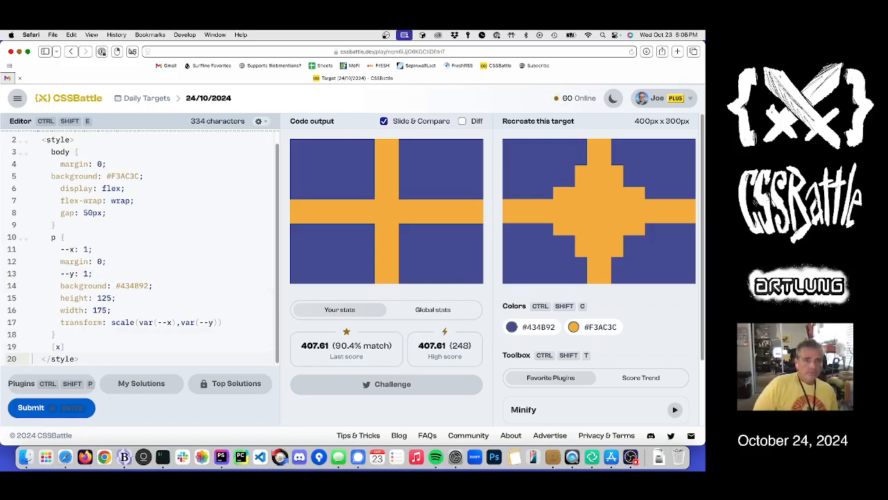
text({)
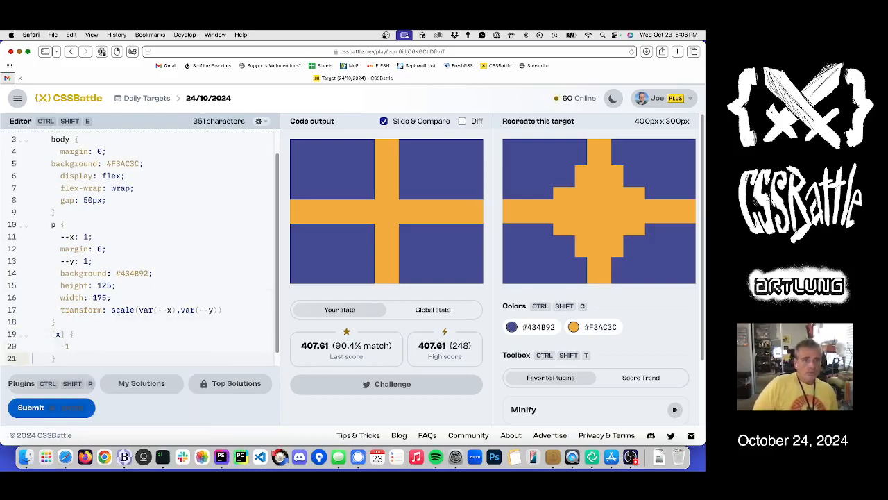
text(y] {)
click(153, 345)
text(--x:)
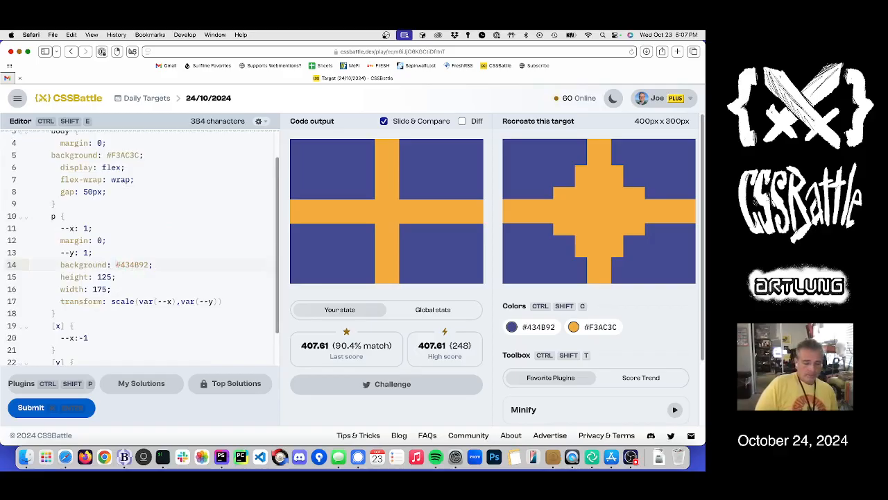
text(linear-gradient()
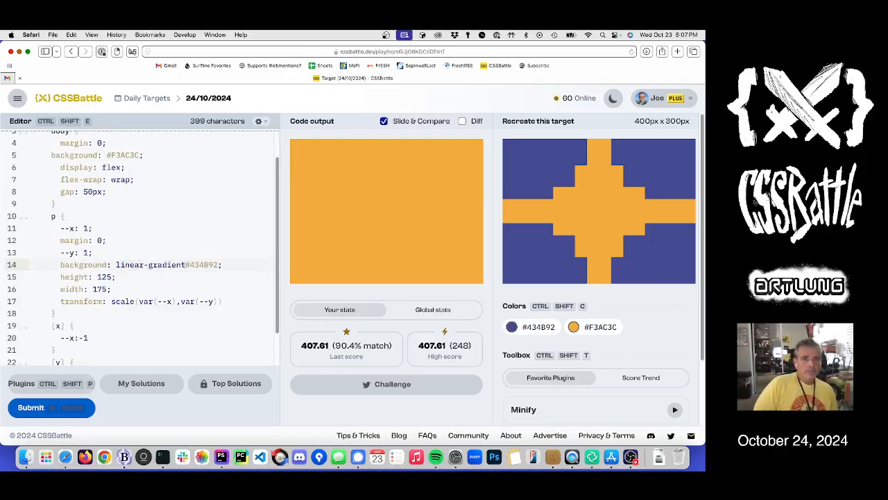
text(4)
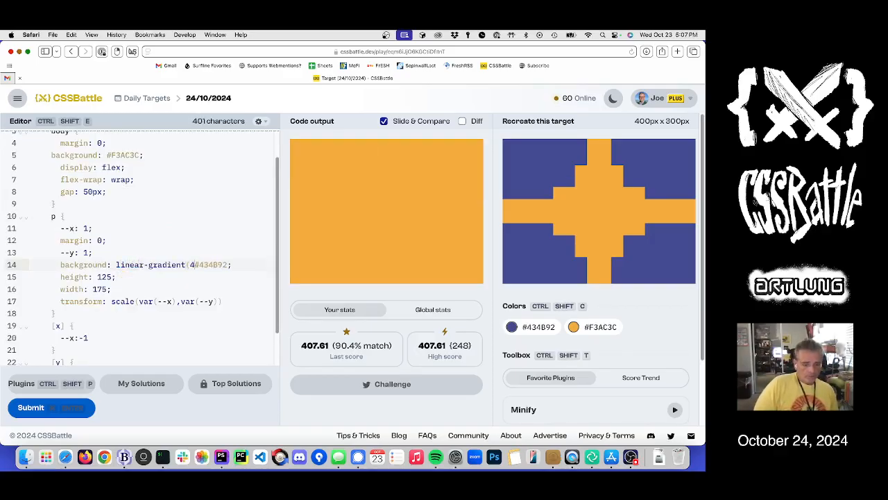
text(5deg,)
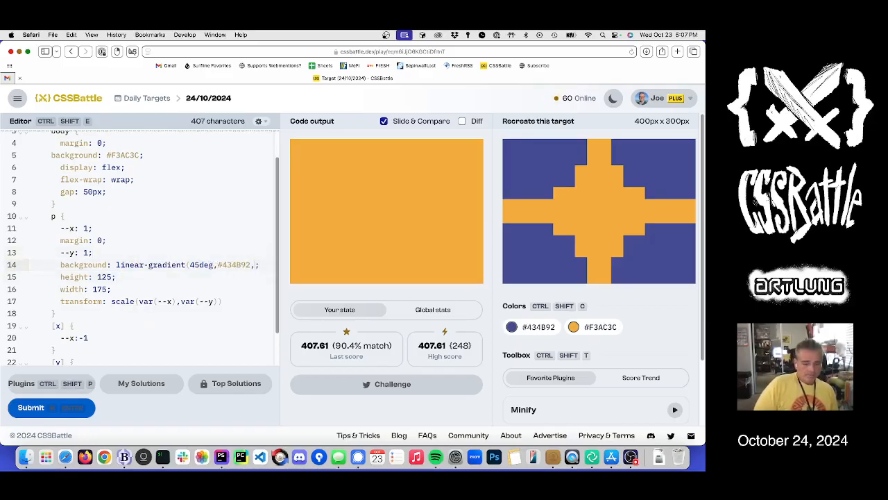
text(red)
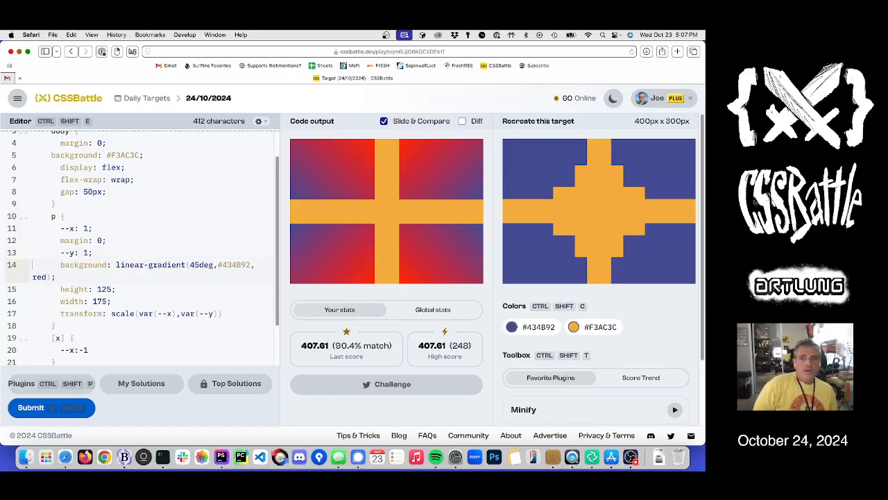
click(511, 326)
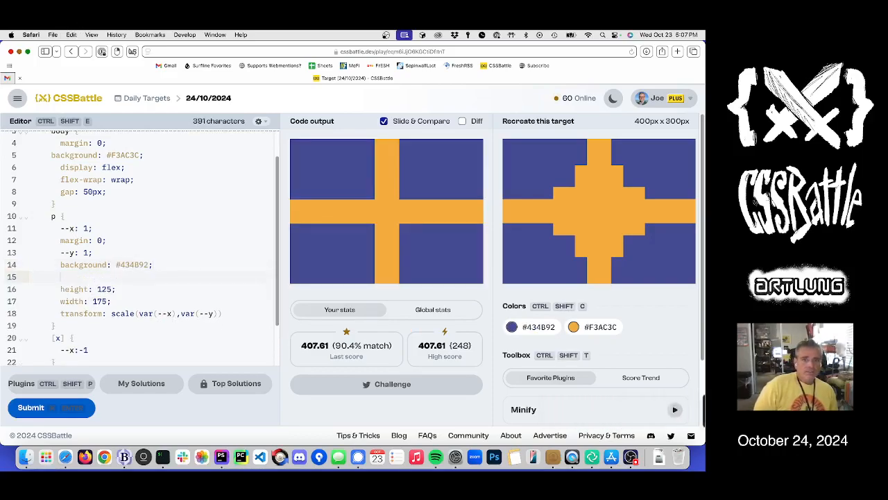
Step: Start a paragraph clip-path polygon with points 0 0, 100% 0, 100% 50%, 80% 50%
text(clci)
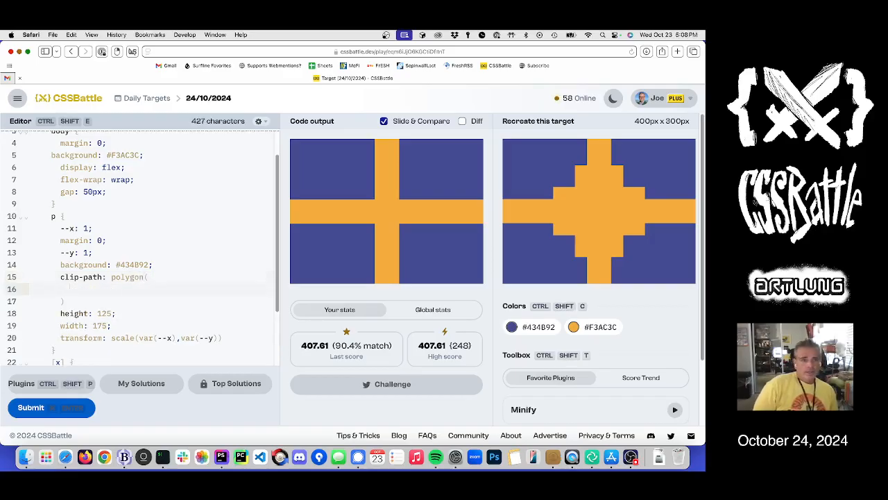
text(0 0,)
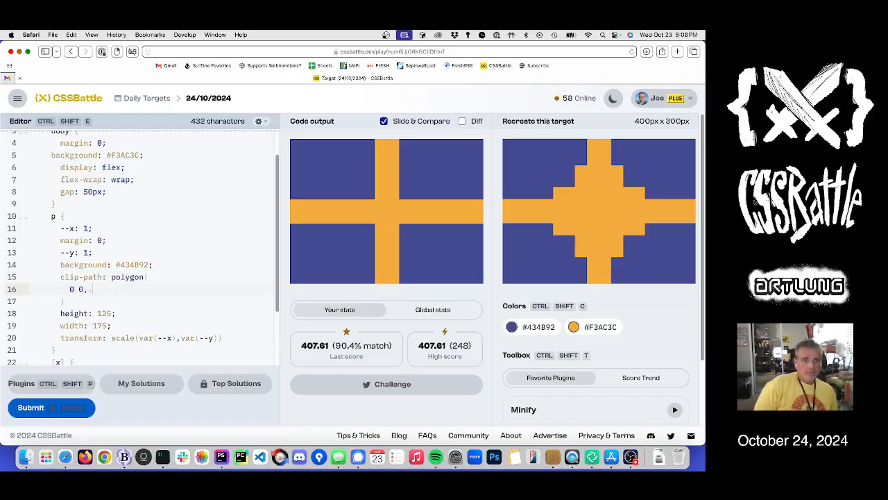
text(10)
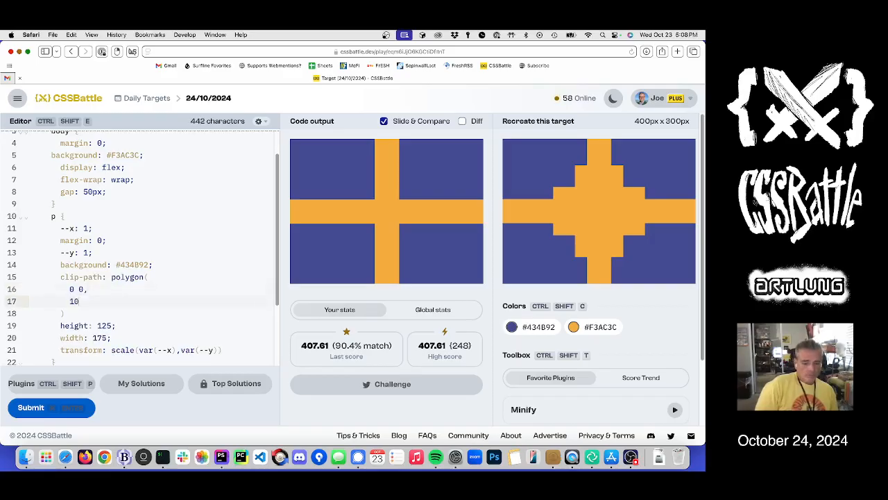
text(100% 0)
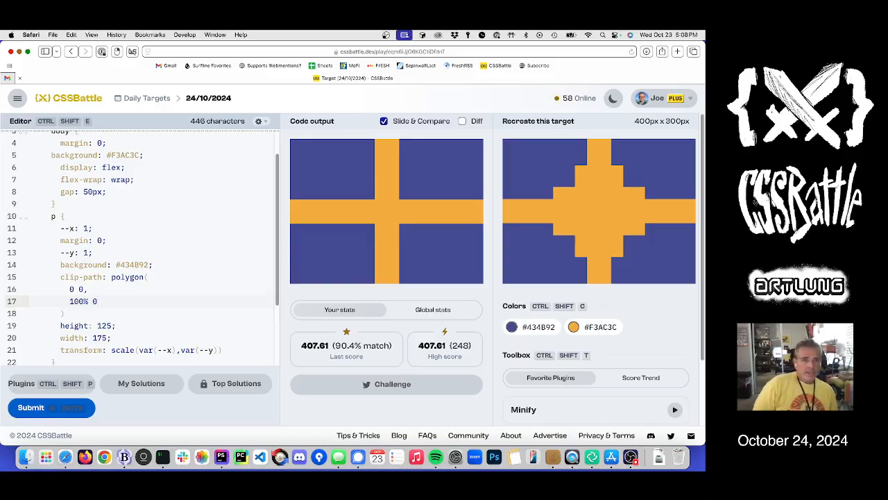
text(,)
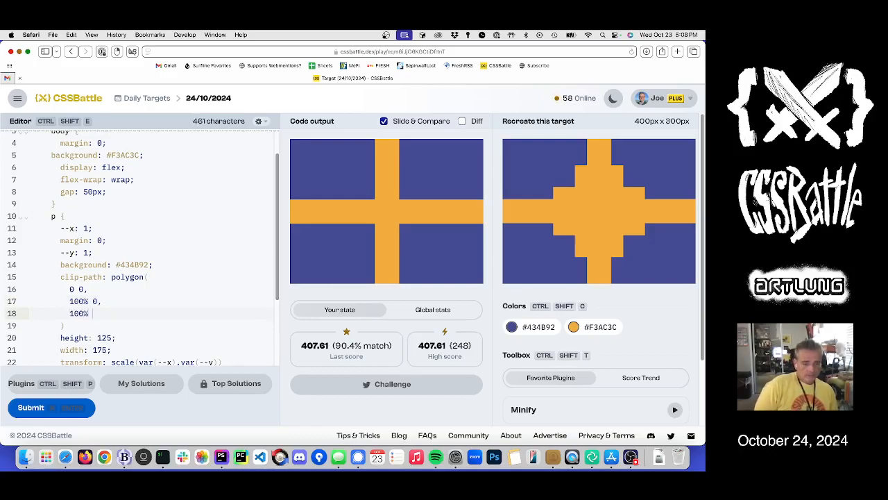
text(50%,)
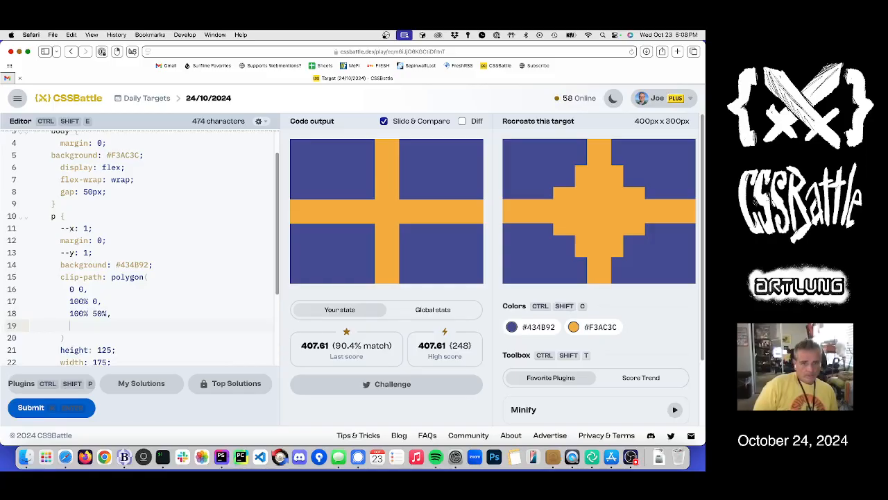
text(80% 50%,)
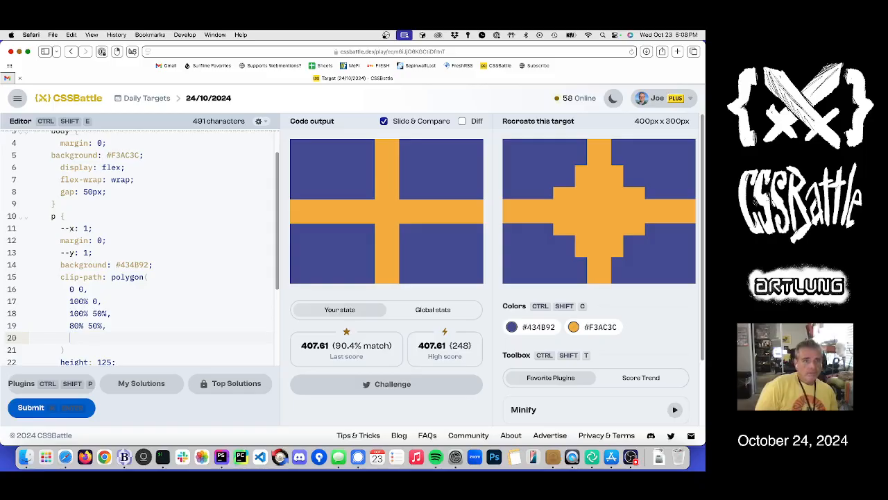
text(80% 7)
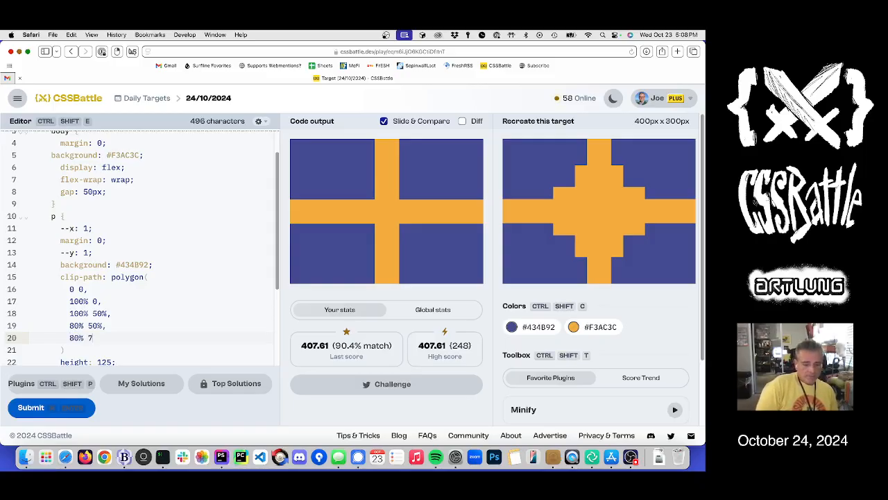
text(0%,)
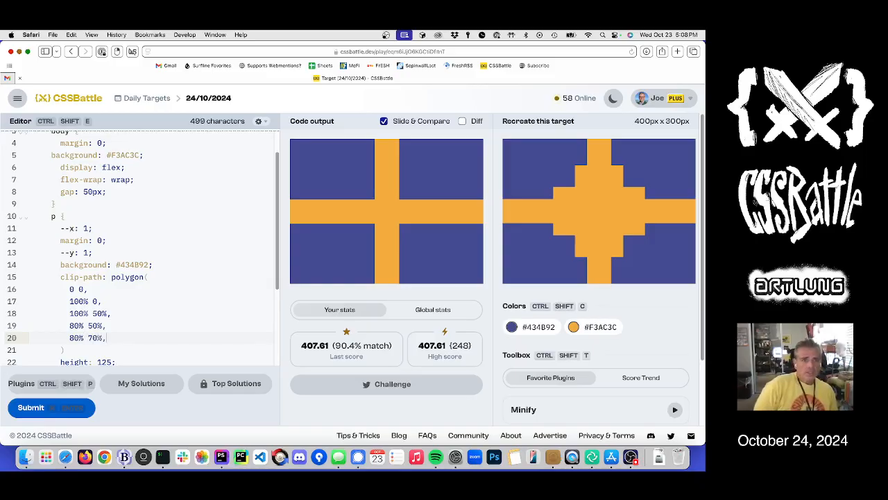
key(Backspace)
text(;)
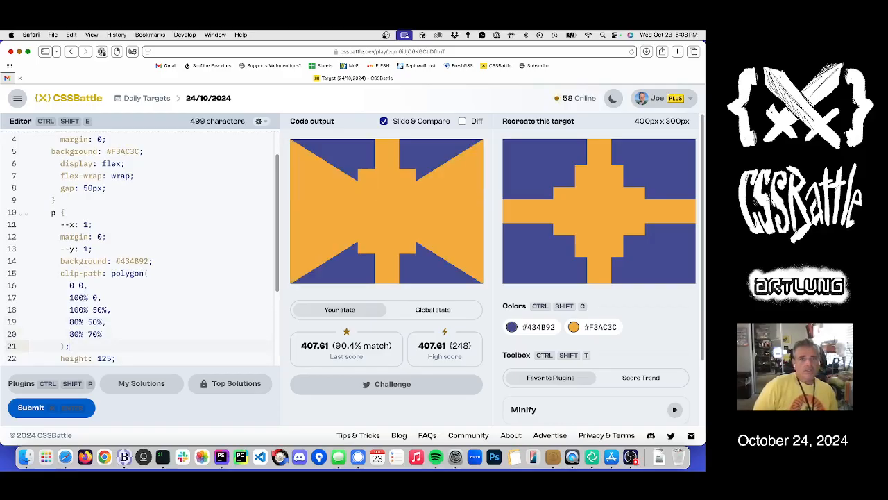
Step: Complete the polygon with points 80% 70%, 60% 70%, 60% 100%, 0 100%
scroll(down, 3)
text(60)
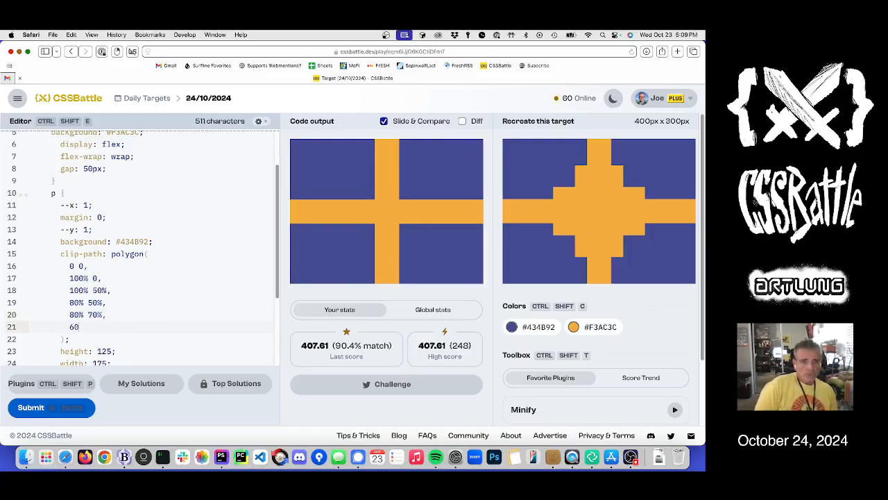
text(%)
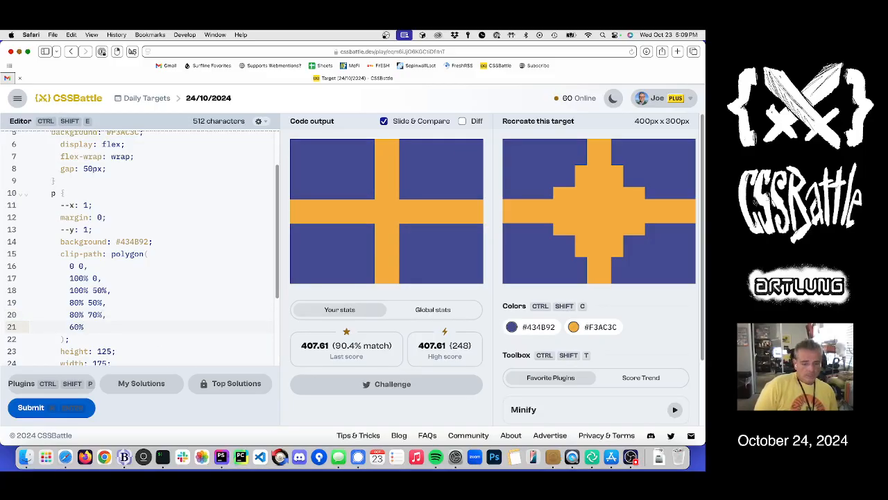
text(70%,)
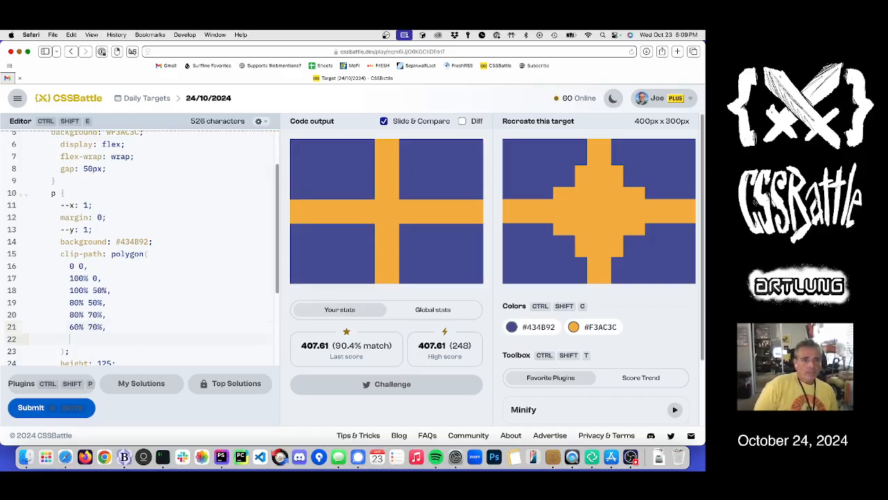
text(60%)
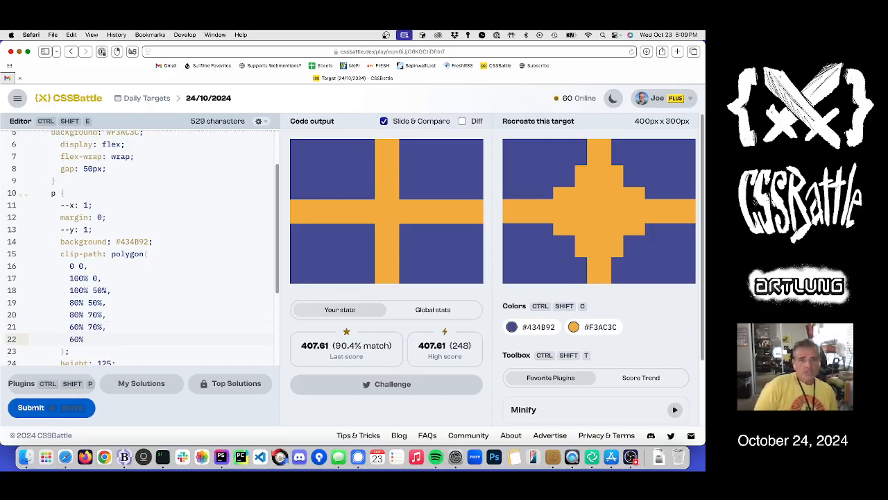
text(100%,)
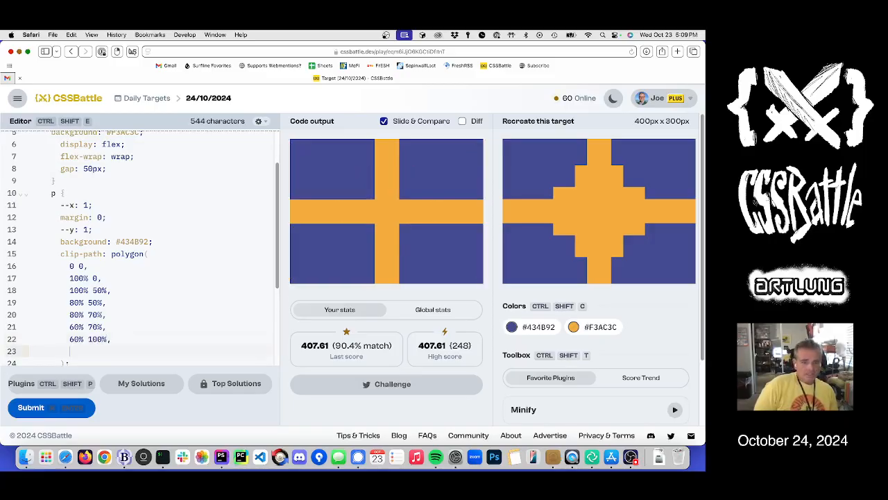
text(0 100%)
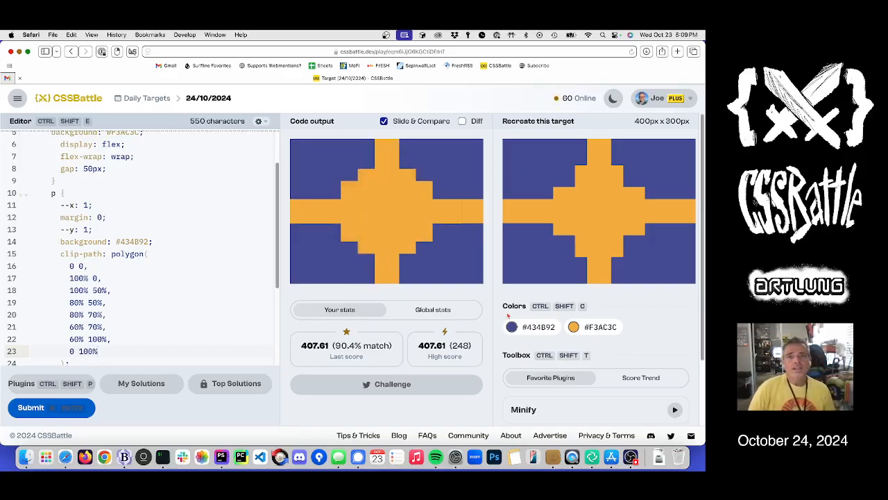
Step: Compare with Diff and adjust the polygon step coordinates to 86% 44% and 60% 80%
click(463, 121)
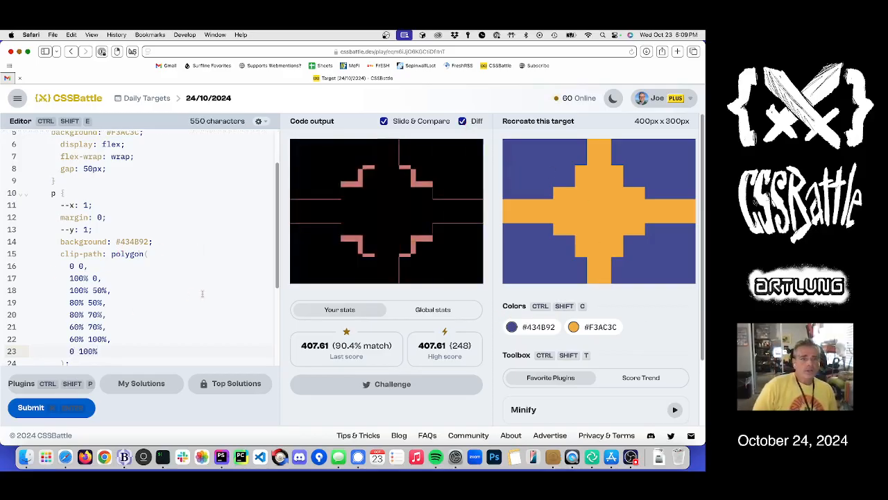
scroll(down, 3)
text(44)
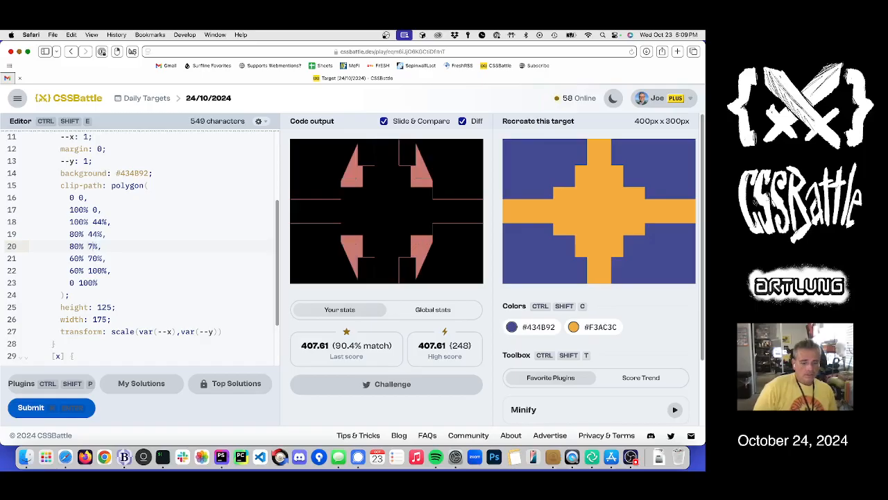
text(65)
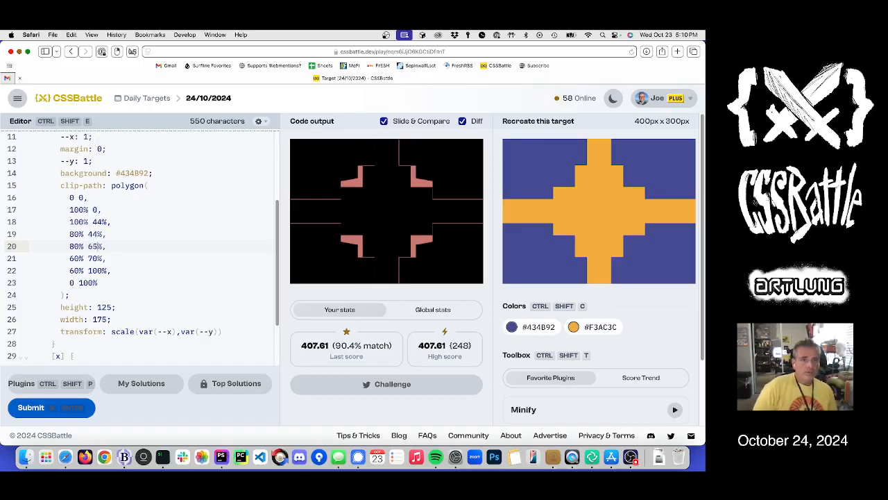
click(95, 246)
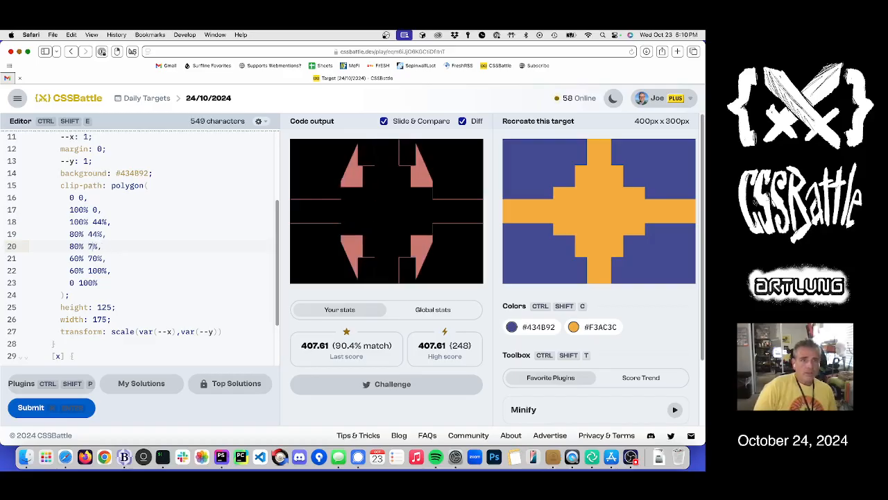
text(2%)
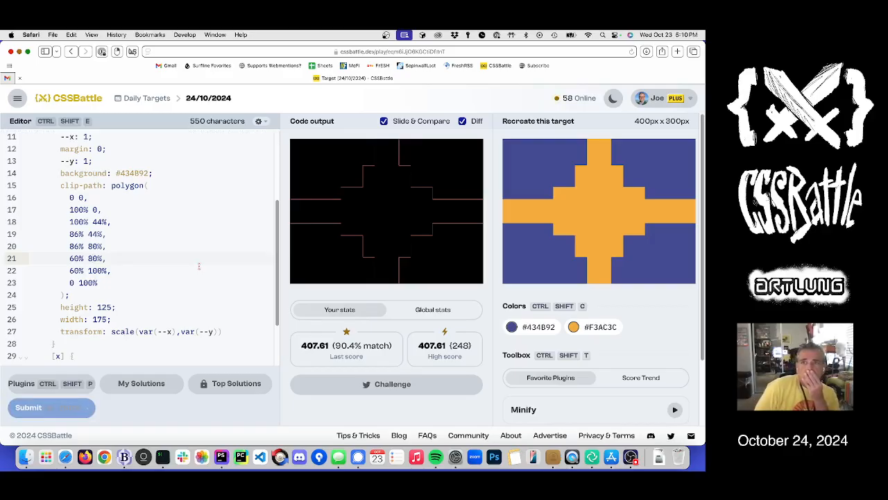
scroll(down, 3)
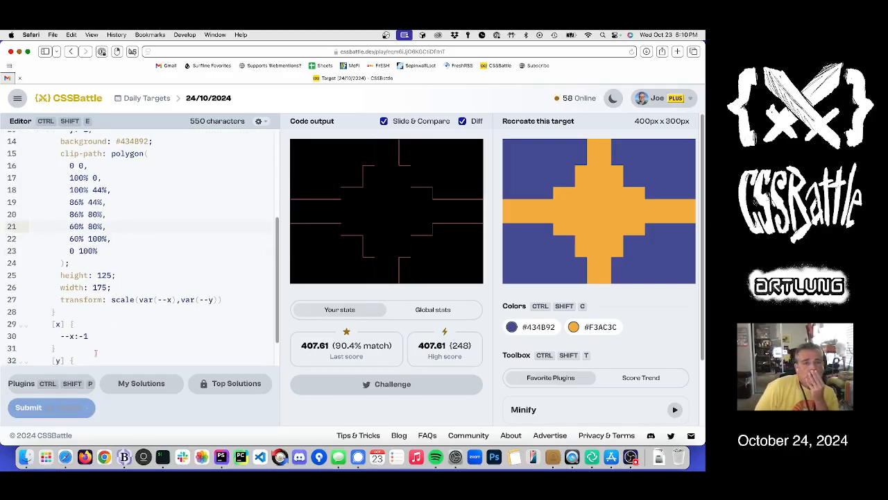
Step: Submit the cross solution, earning a new high score of 597.1 at 99.9% match
click(30, 407)
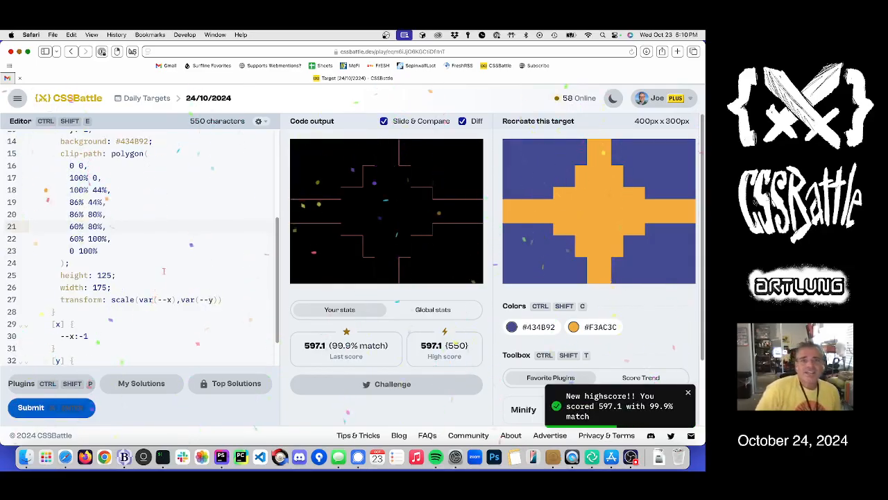
scroll(down, 3)
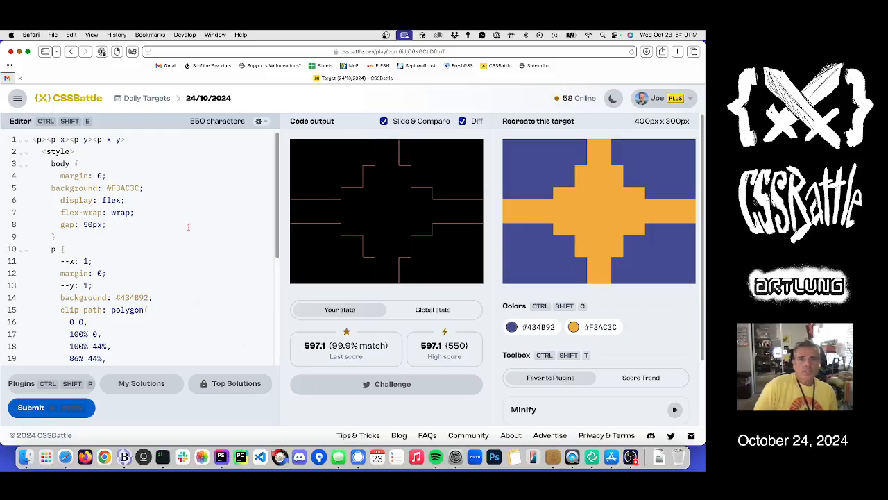
scroll(up, 3)
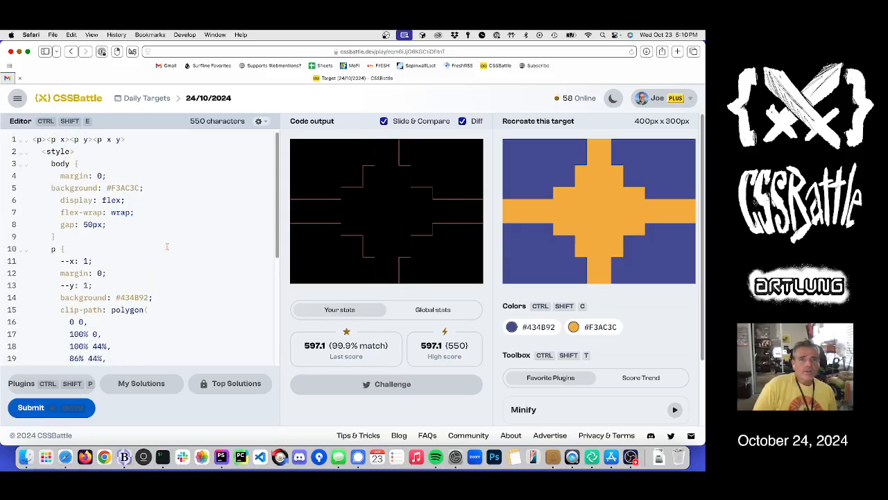
scroll(down, 3)
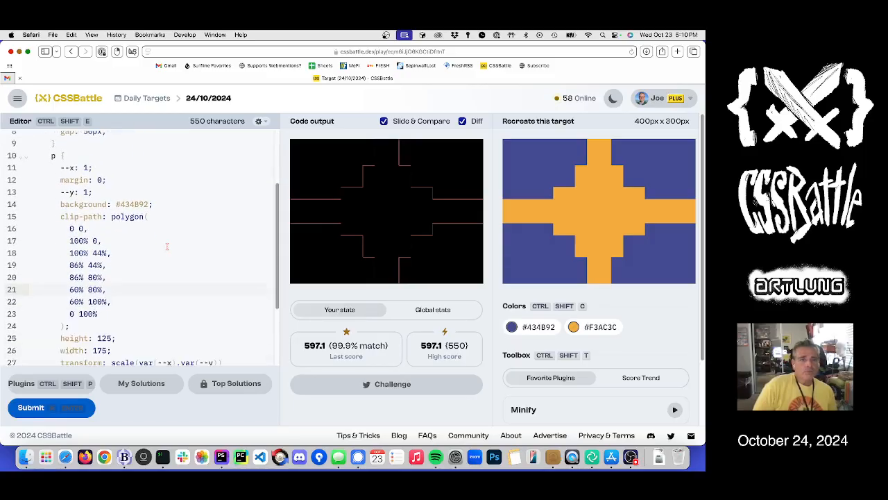
scroll(down, 3)
text(4)
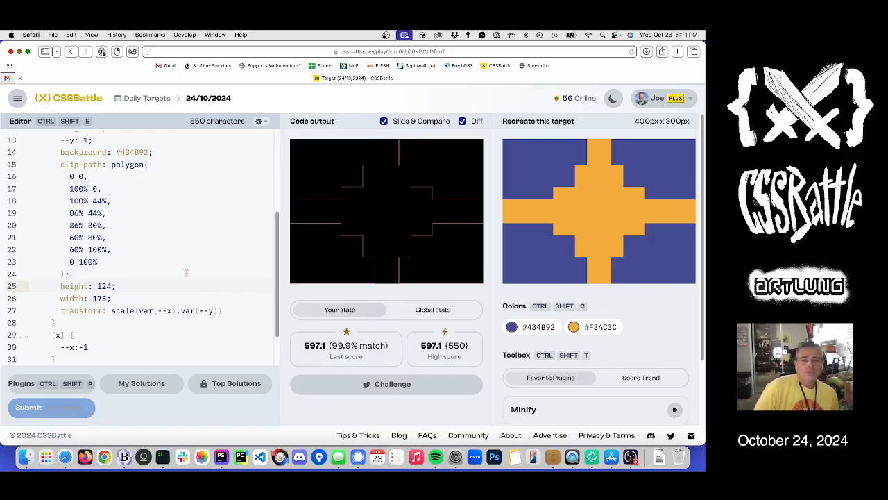
Step: Submit the height-124 variant, which scores 587.09
click(30, 407)
text(5)
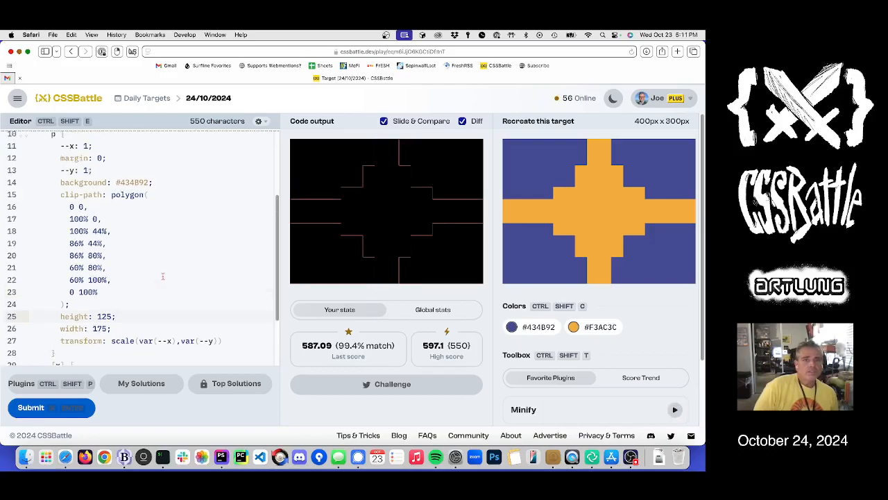
scroll(up, 3)
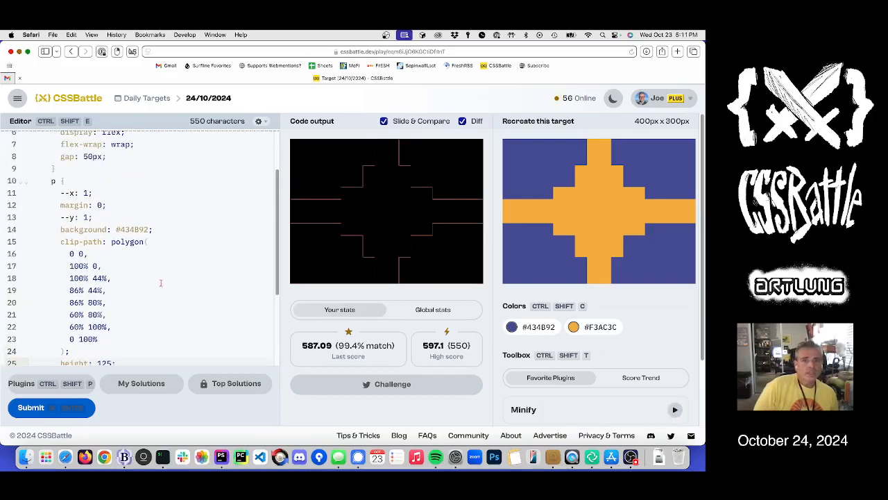
scroll(up, 3)
text(4)
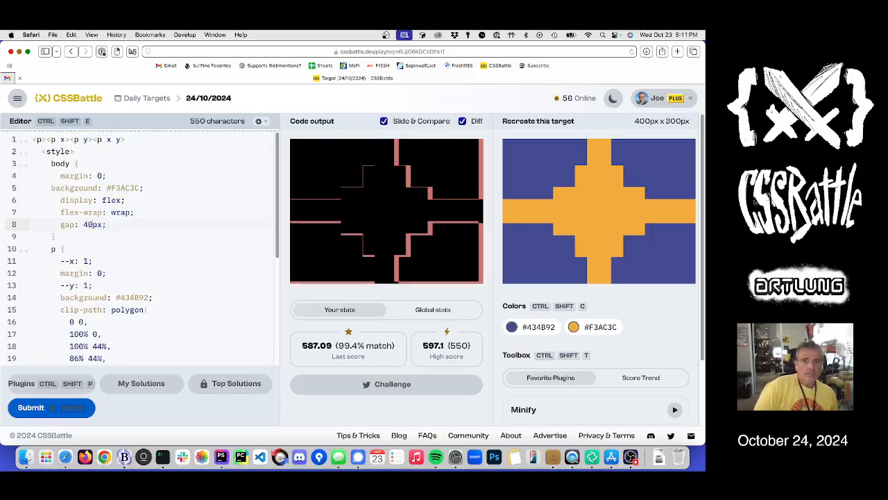
Step: Undo the gap change, restoring it to 50px
key(backspace)
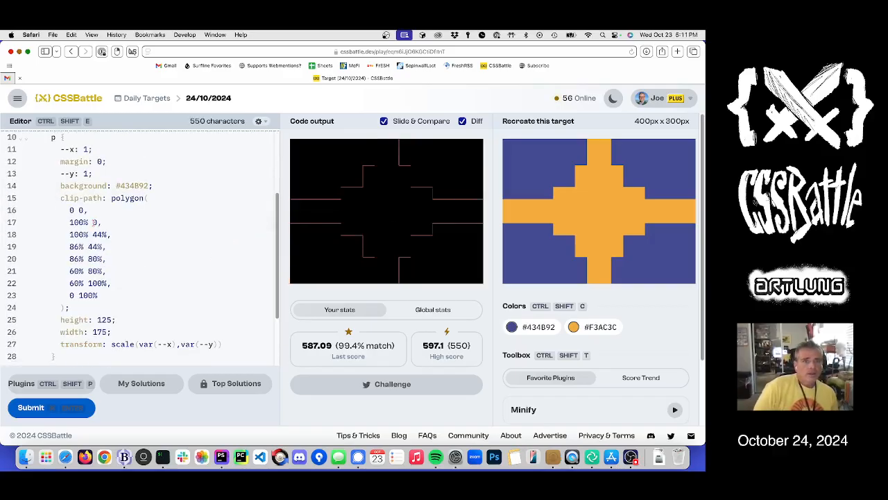
scroll(up, 3)
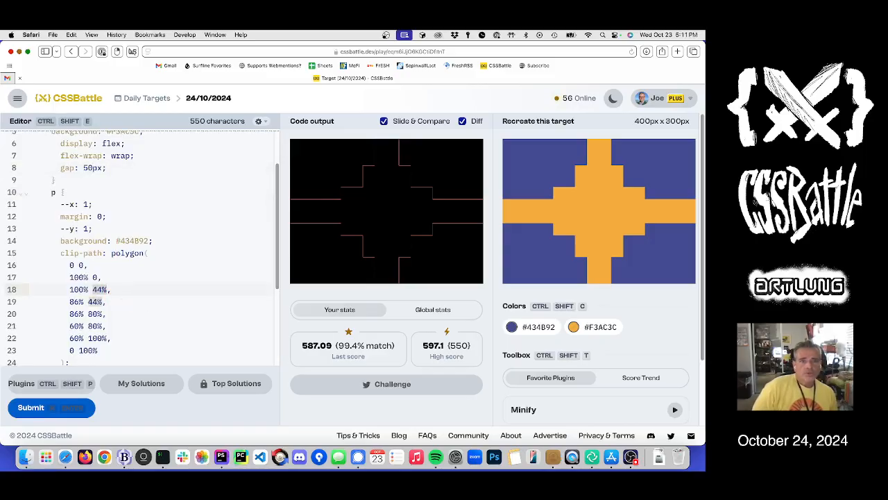
scroll(down, 3)
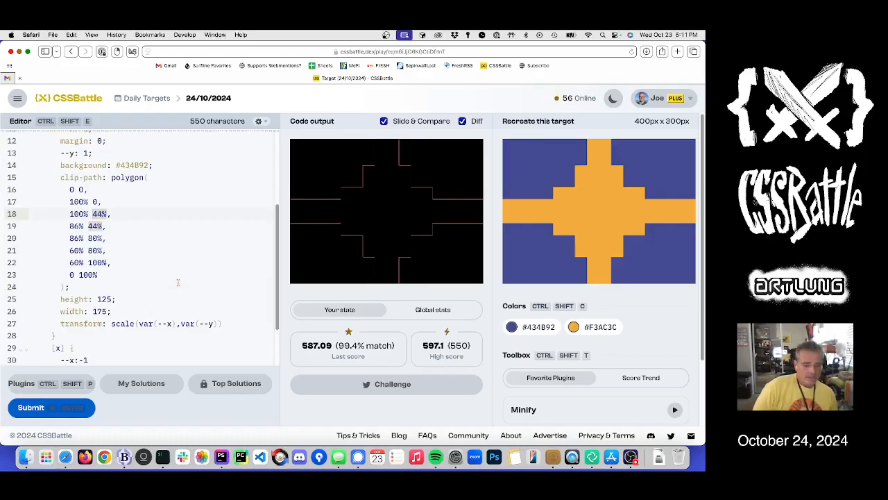
Step: Set the polygon step points to 55px, submit for 597.09, then use 150px instead of 86%
text(60-)
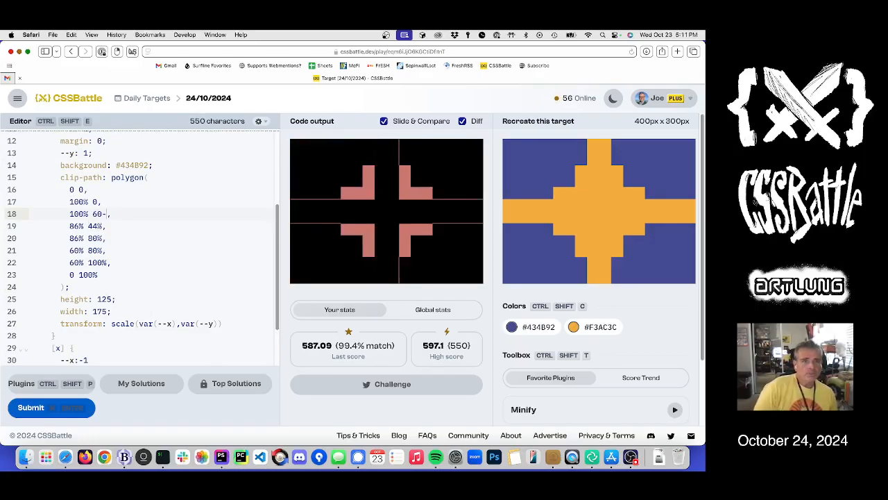
text(px)
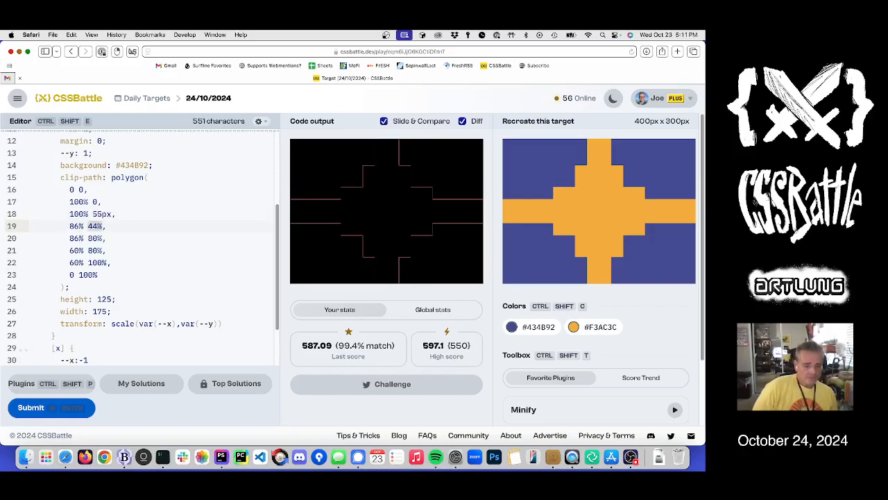
text(55px)
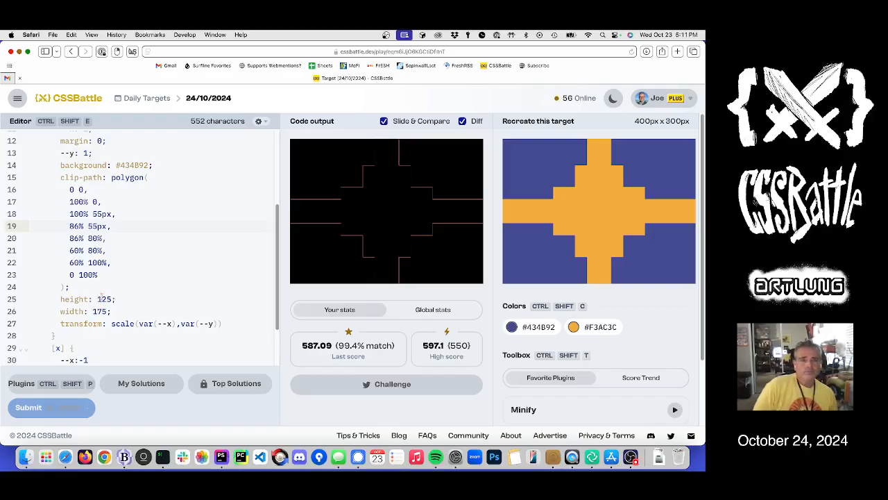
click(51, 407)
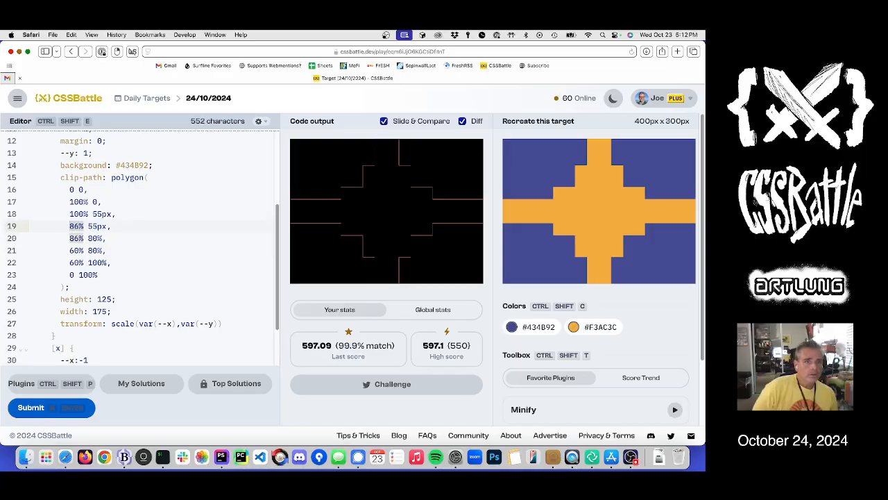
text(150px)
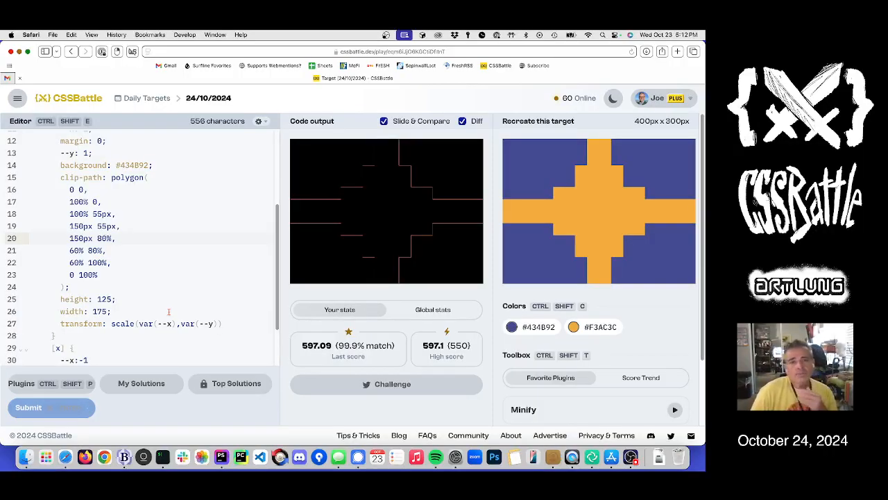
Step: Submit the pixel-based polygon code for a perfect 602 at 100% match
click(52, 408)
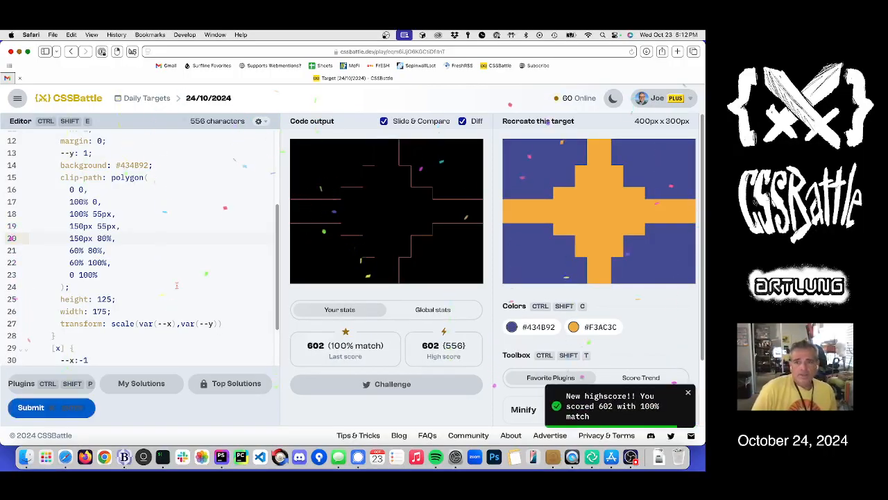
scroll(up, 3)
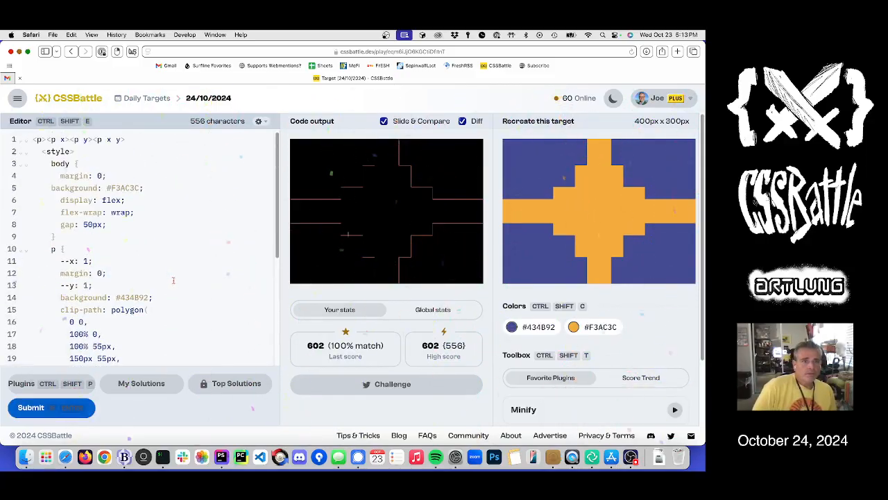
scroll(down, 3)
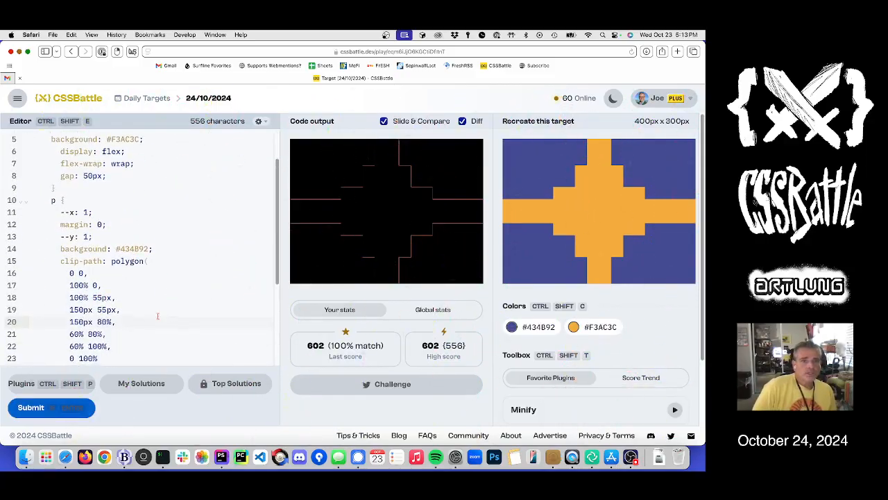
scroll(down, 3)
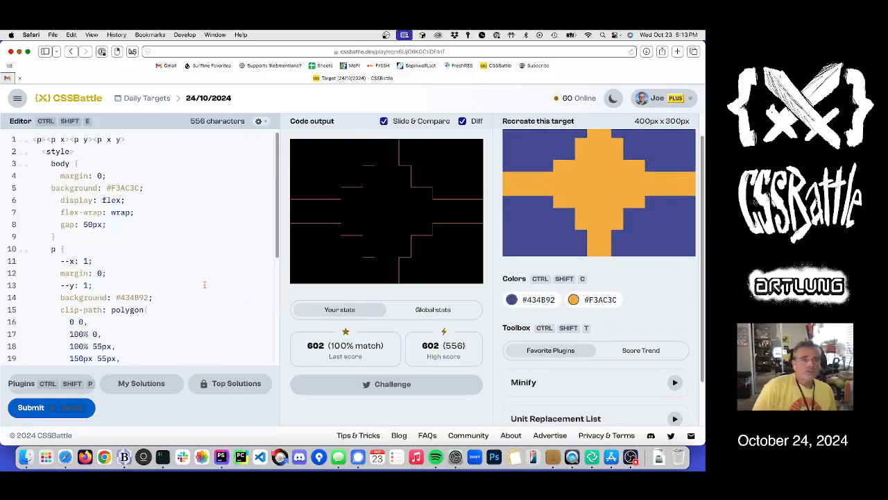
Step: Minify the code, swap 150px for 50vh, and submit 296 characters scoring 623.81
click(674, 382)
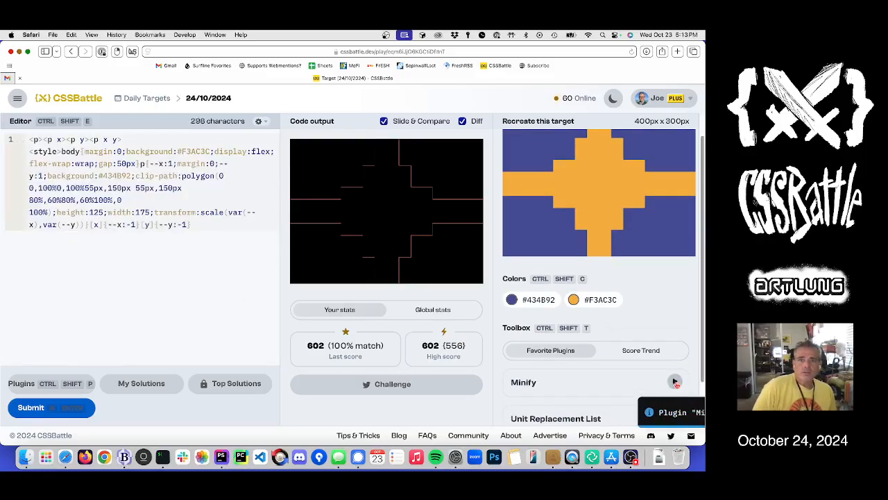
click(674, 382)
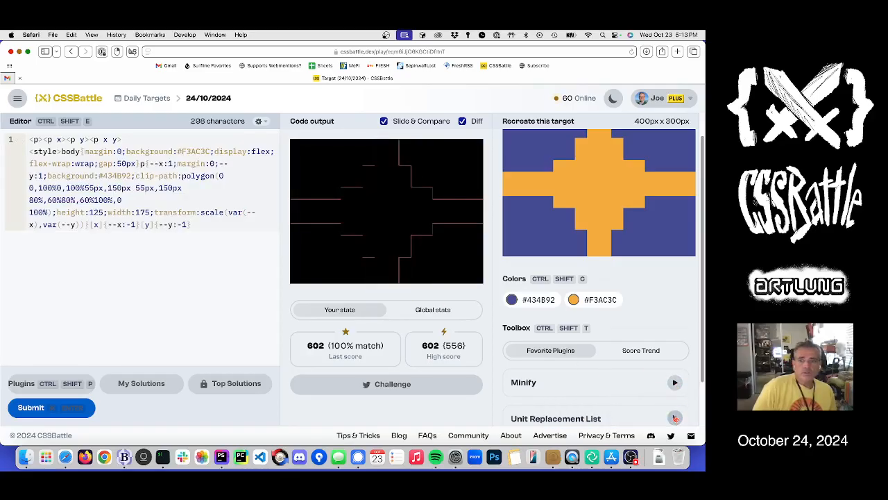
click(675, 417)
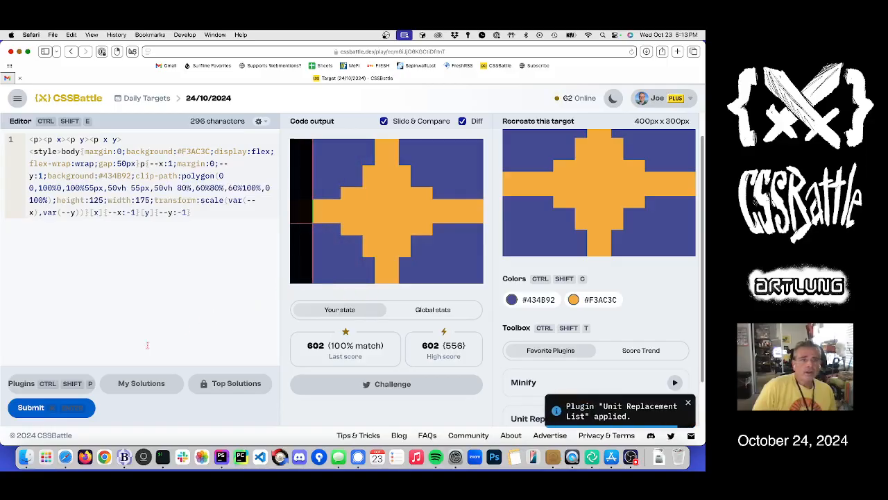
click(463, 120)
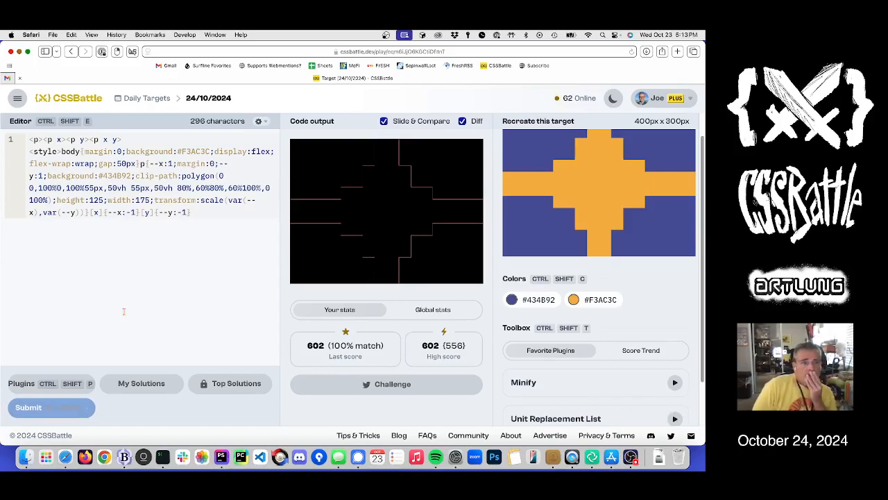
click(51, 407)
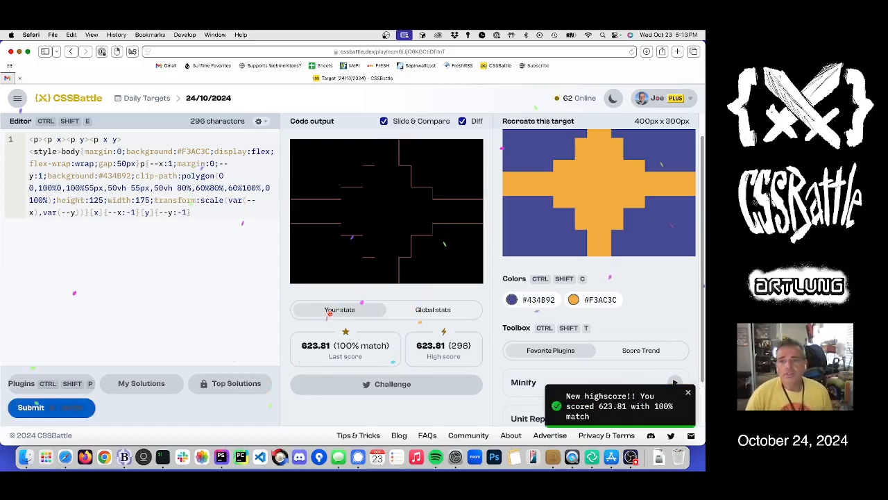